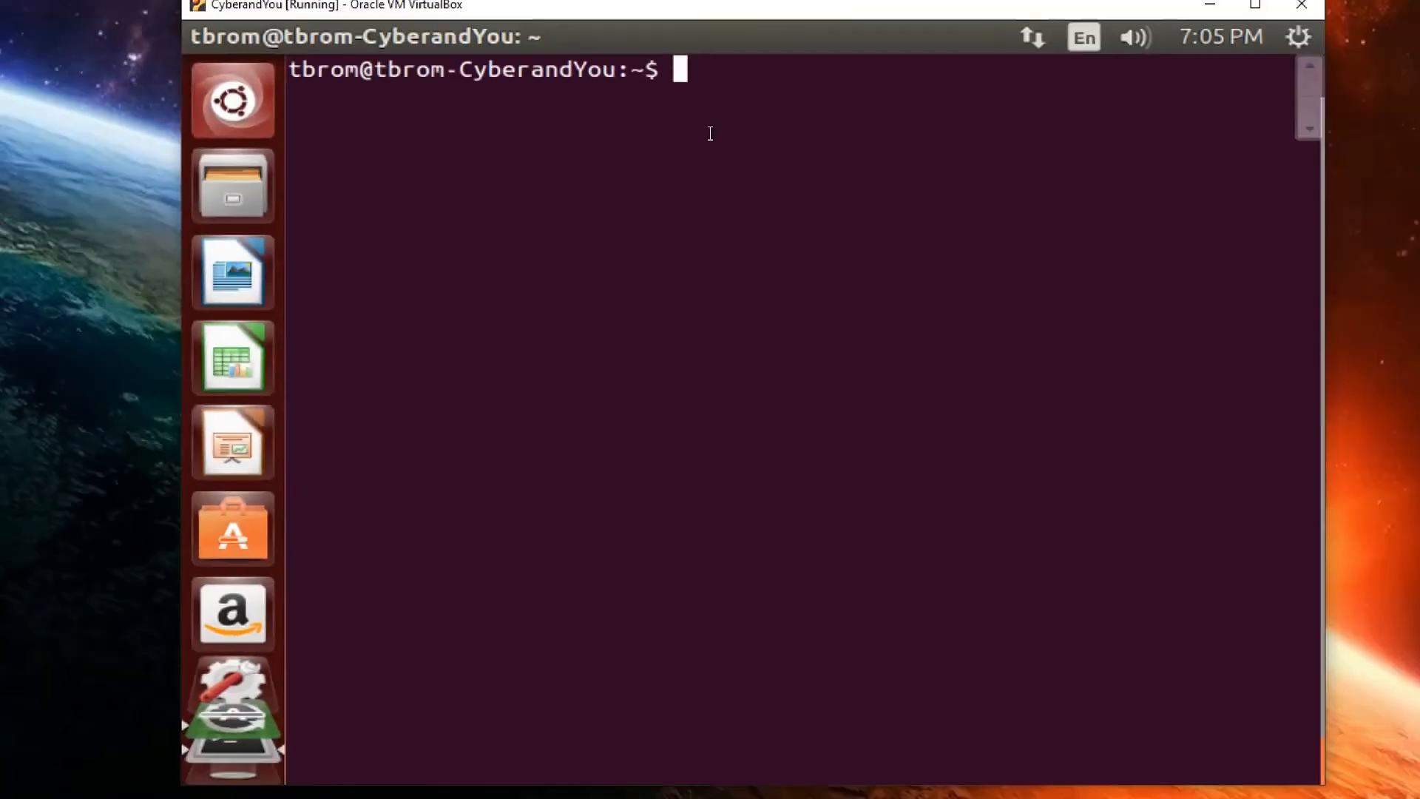
Purge Firefox with 'sudo apt-get purge firefox', then list the home folder with 'ls -a'
left_click(1256, 5)
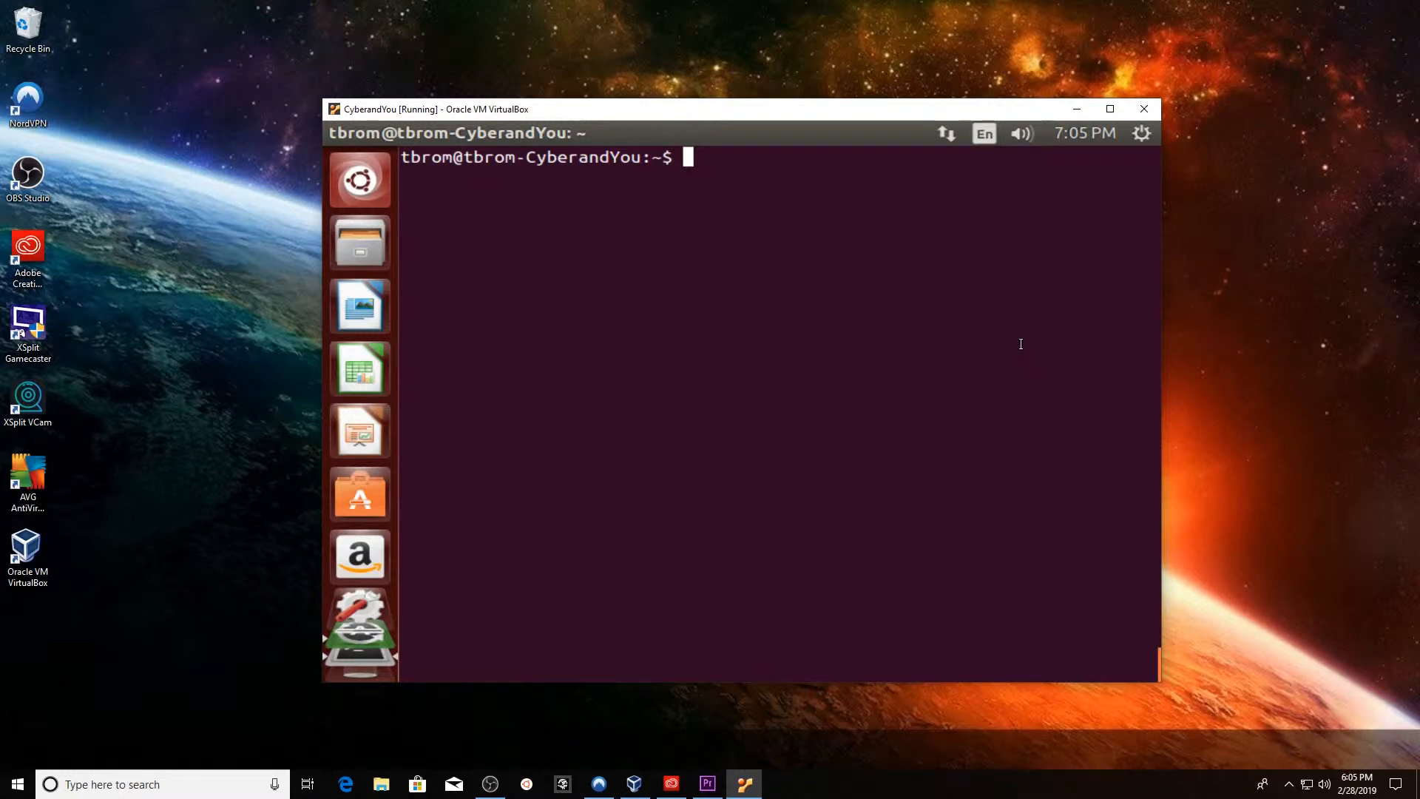
type("sudo")
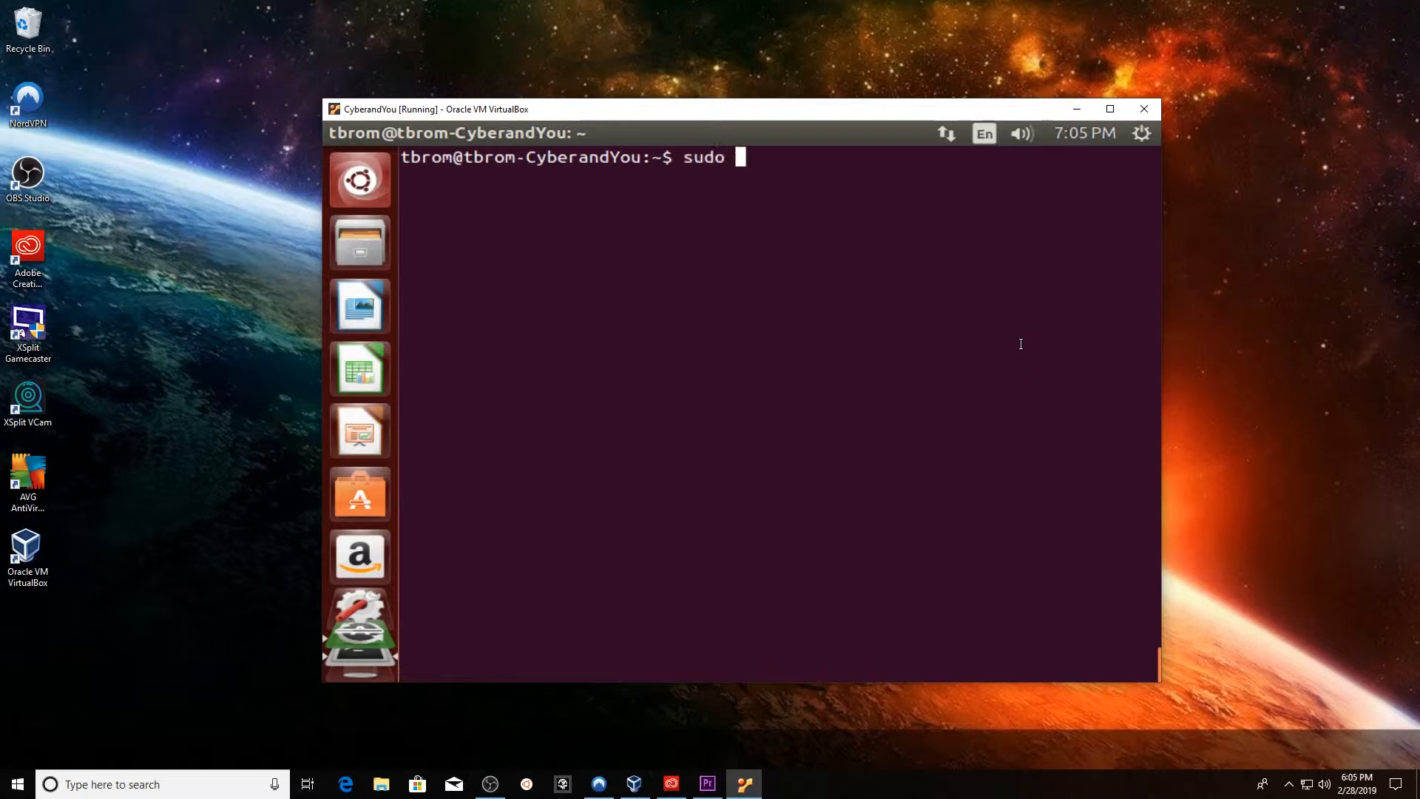
type("apt-ge")
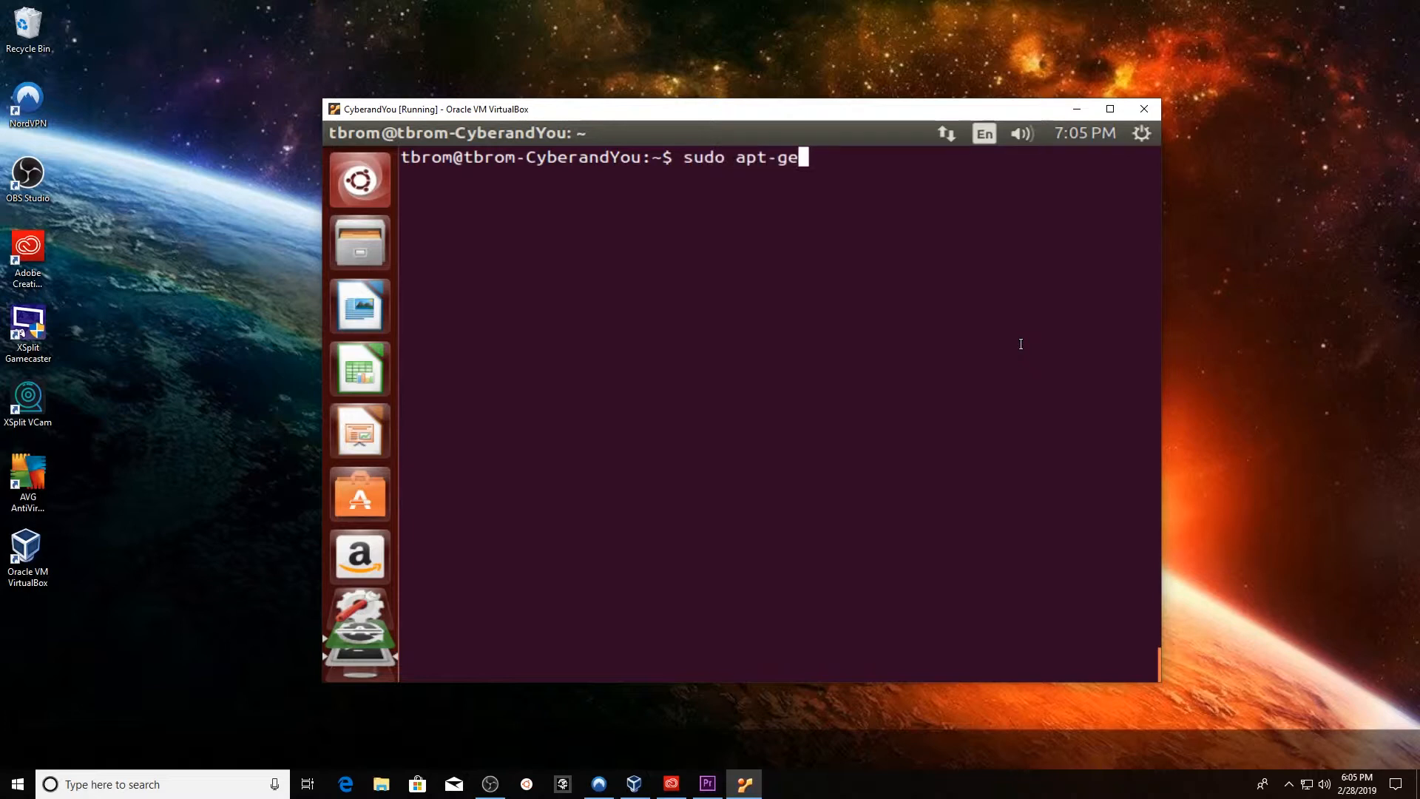
type("t purge")
type("ls -a")
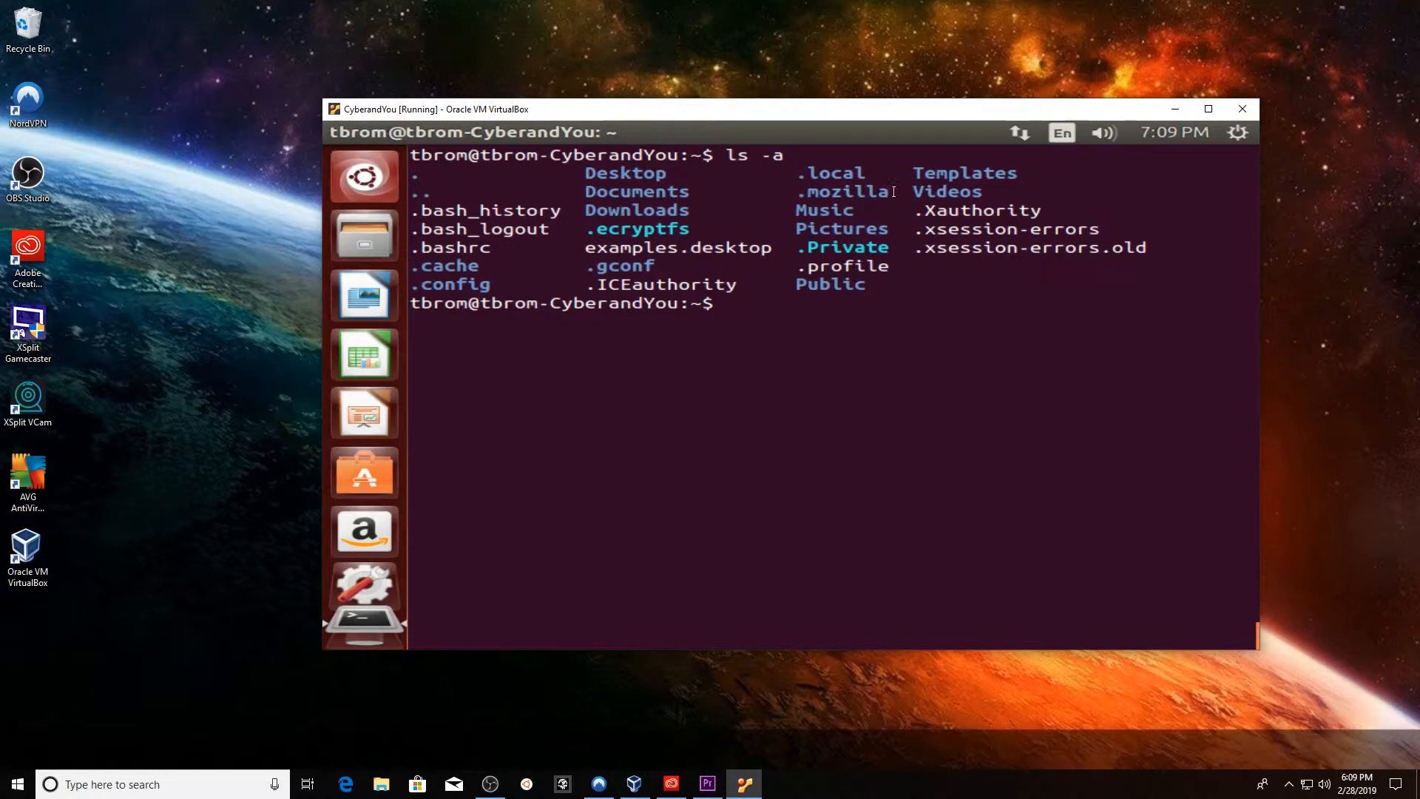
Remove the .mozilla folder with 'rm -r .mozilla/' and re-list the home directory
double_click(844, 191)
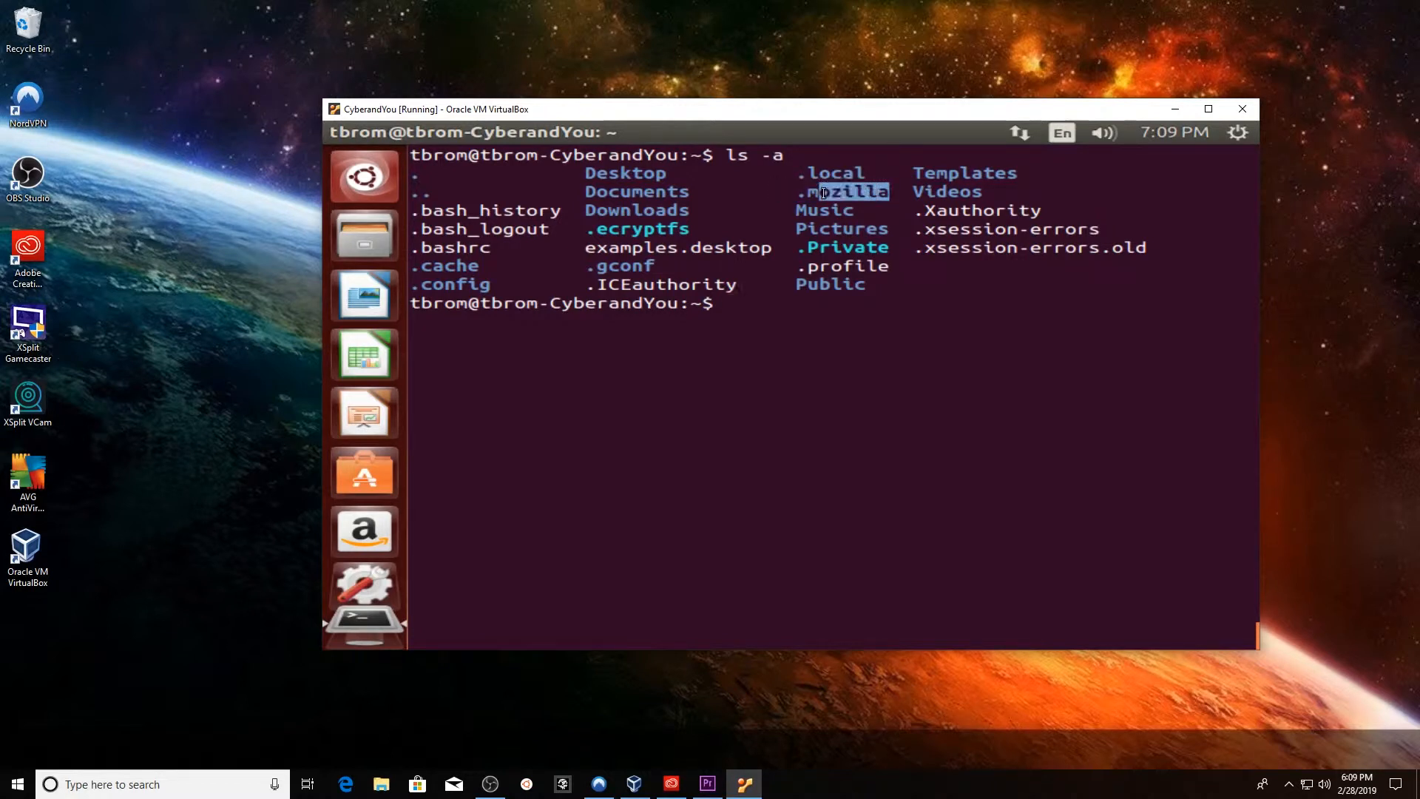
left_click(967, 444)
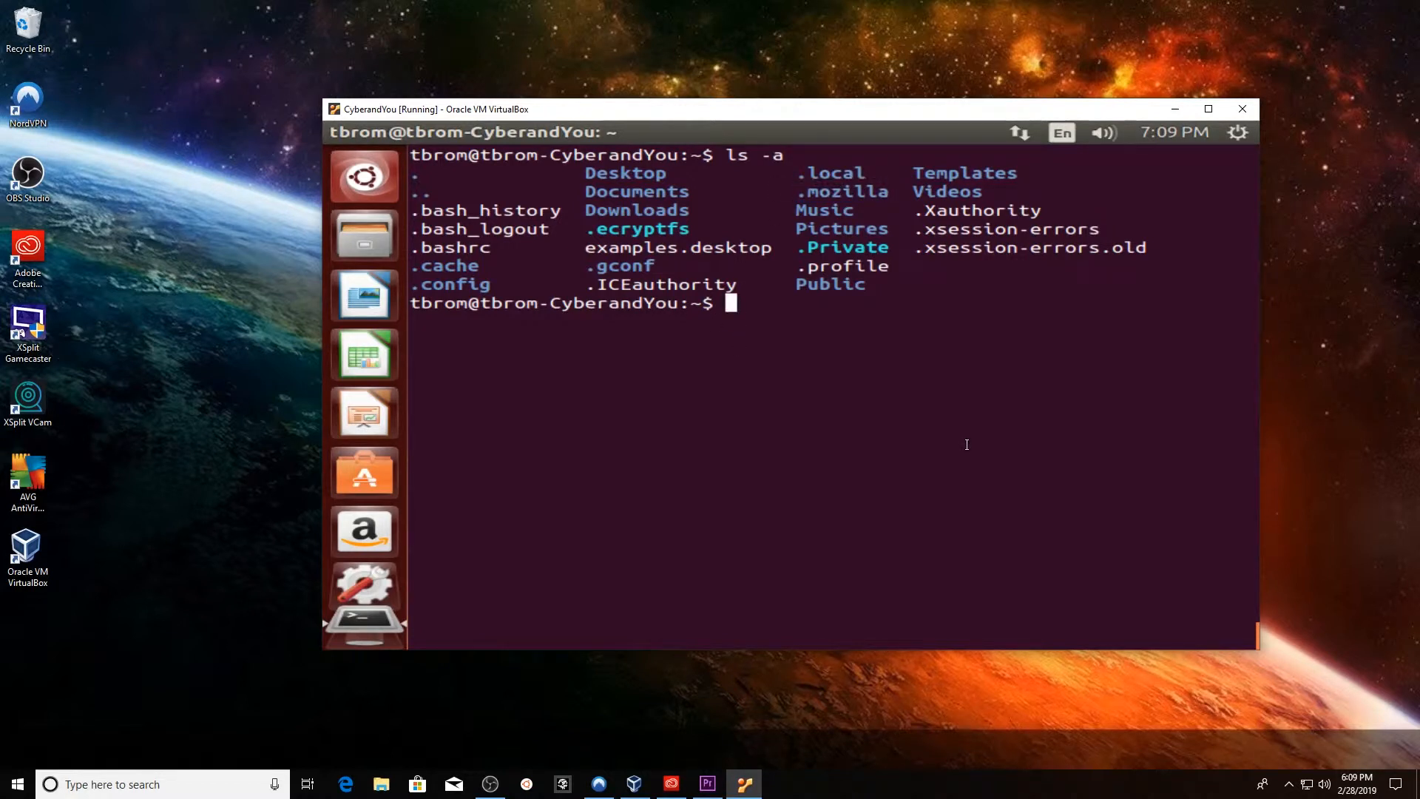
type("rm")
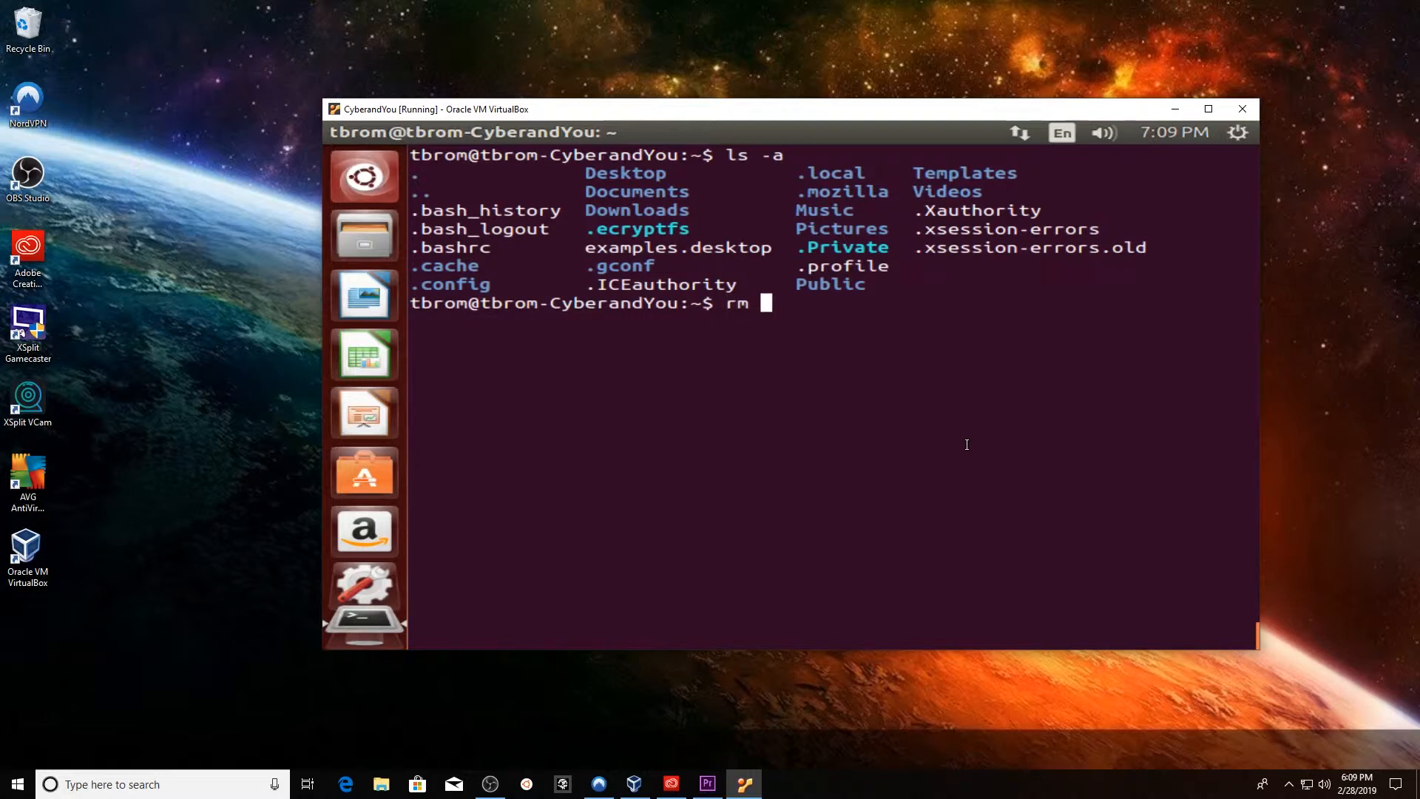
type("-r mozi")
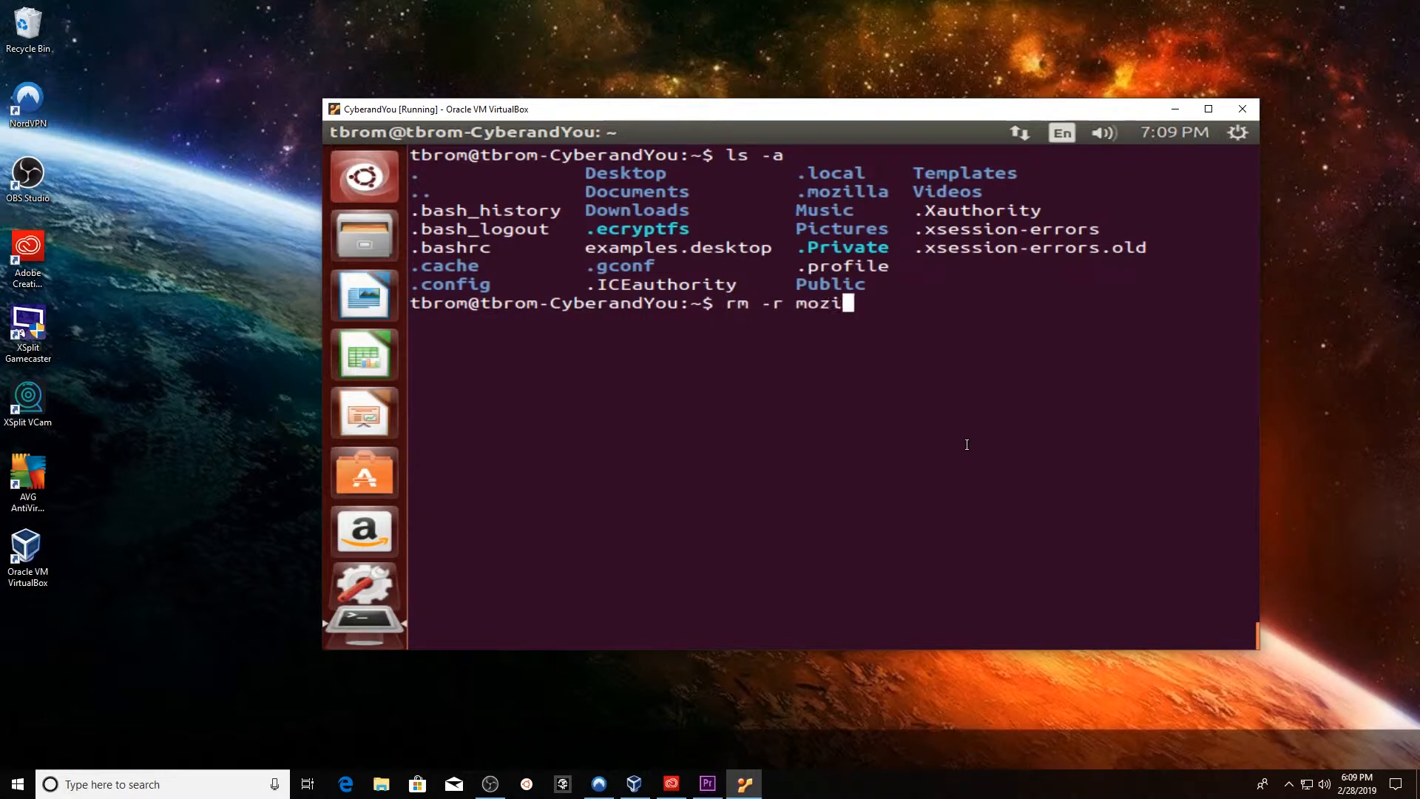
key("Backspace")
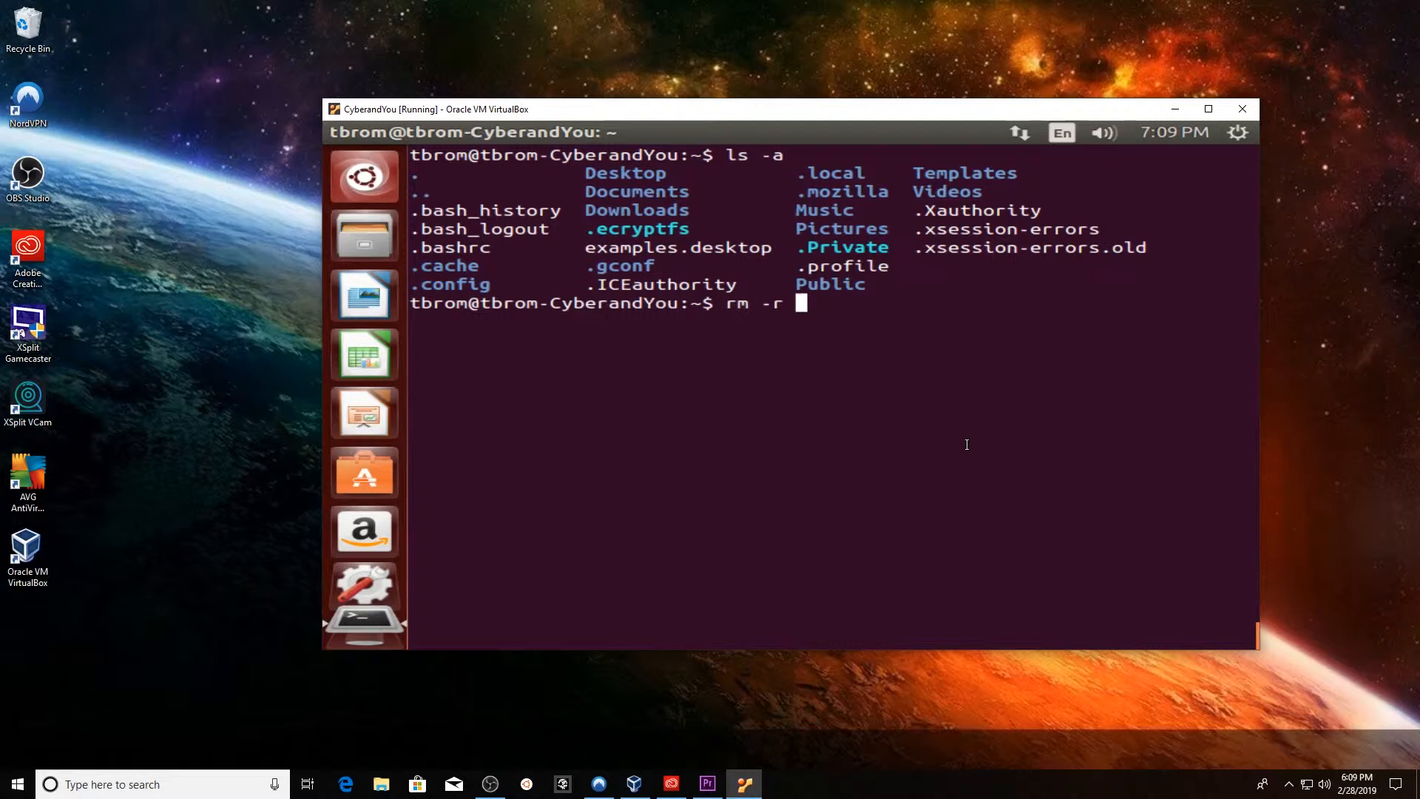
type(".mo")
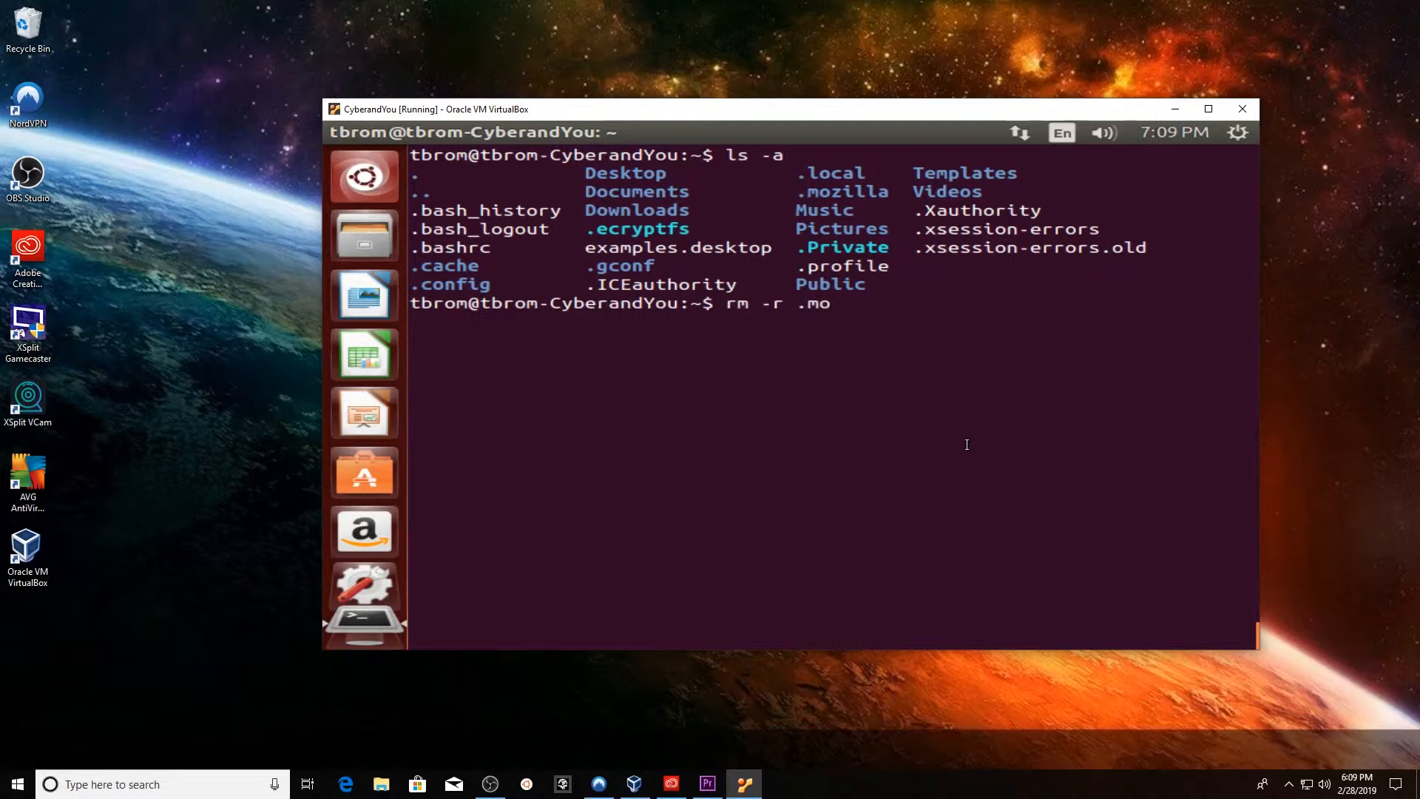
key("Return")
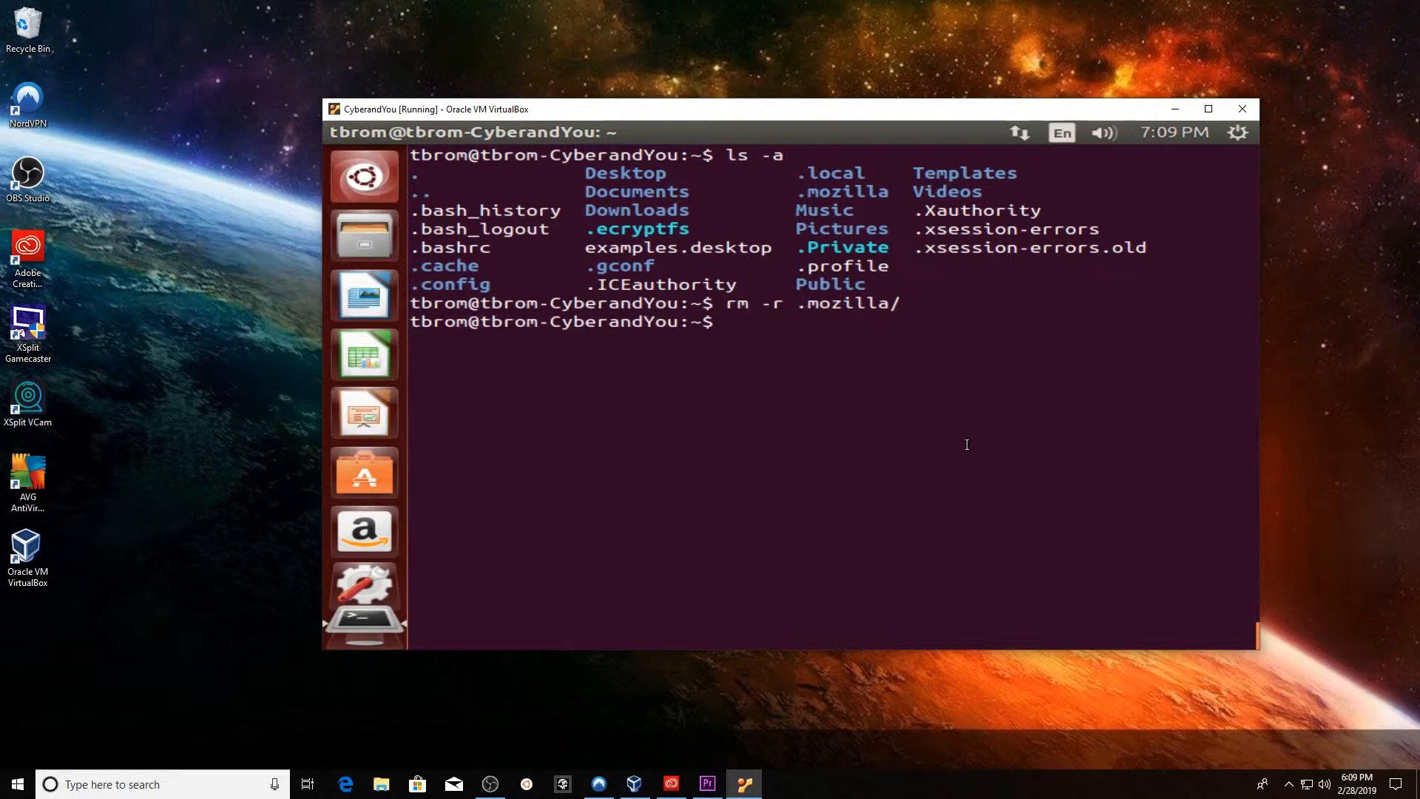
type("ls -a")
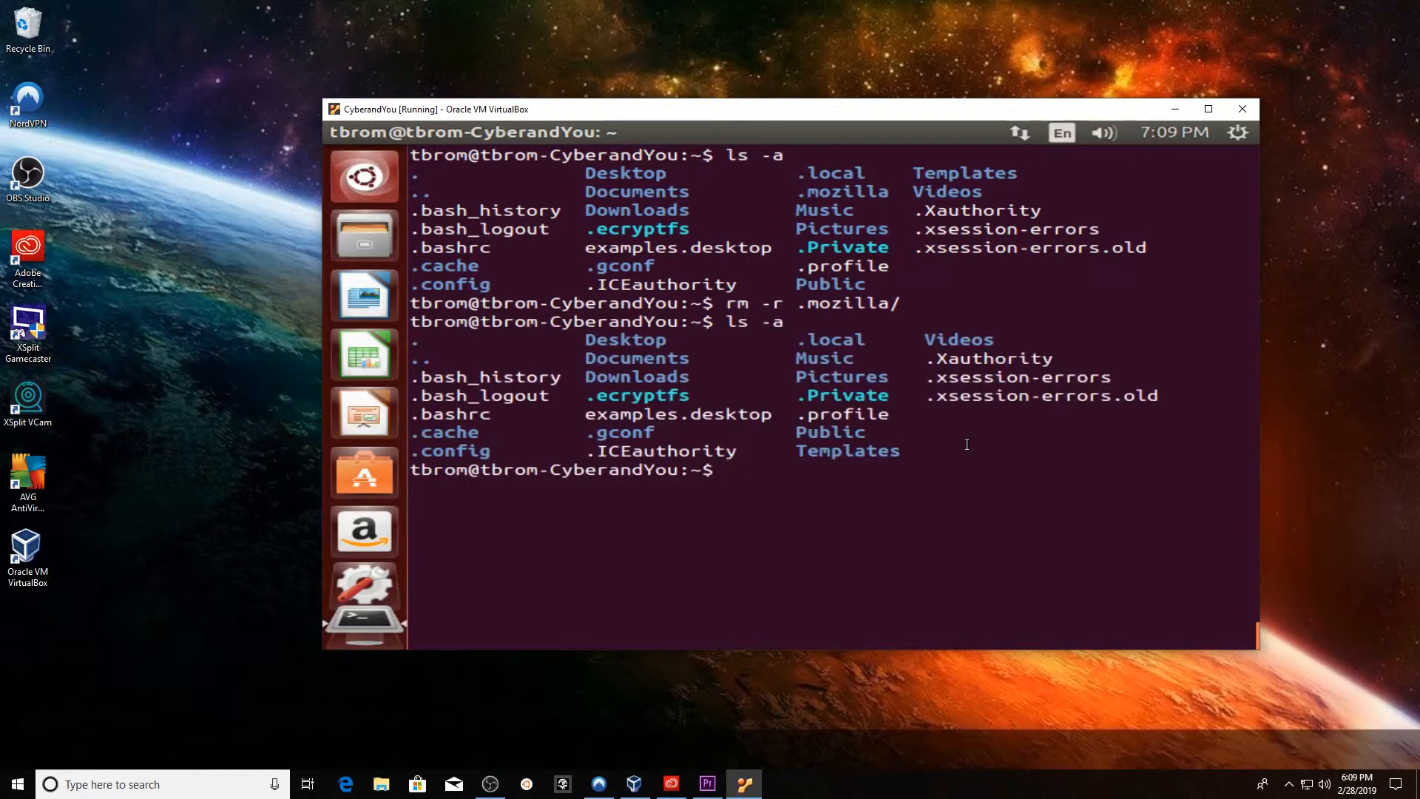
mouse_move(926, 392)
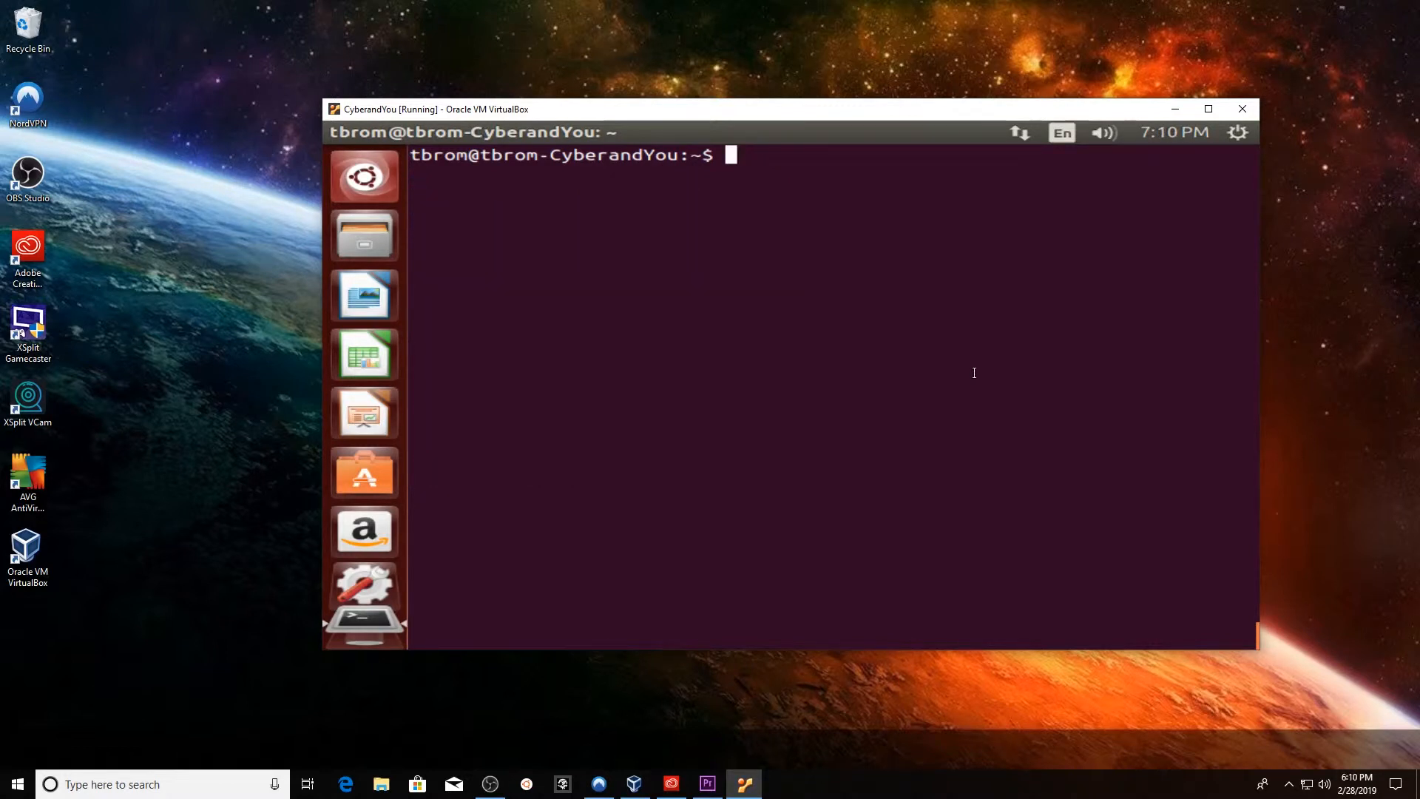
Move into /usr/lib and list its folders, revealing firefox and firefox-addons
type("cd /etc")
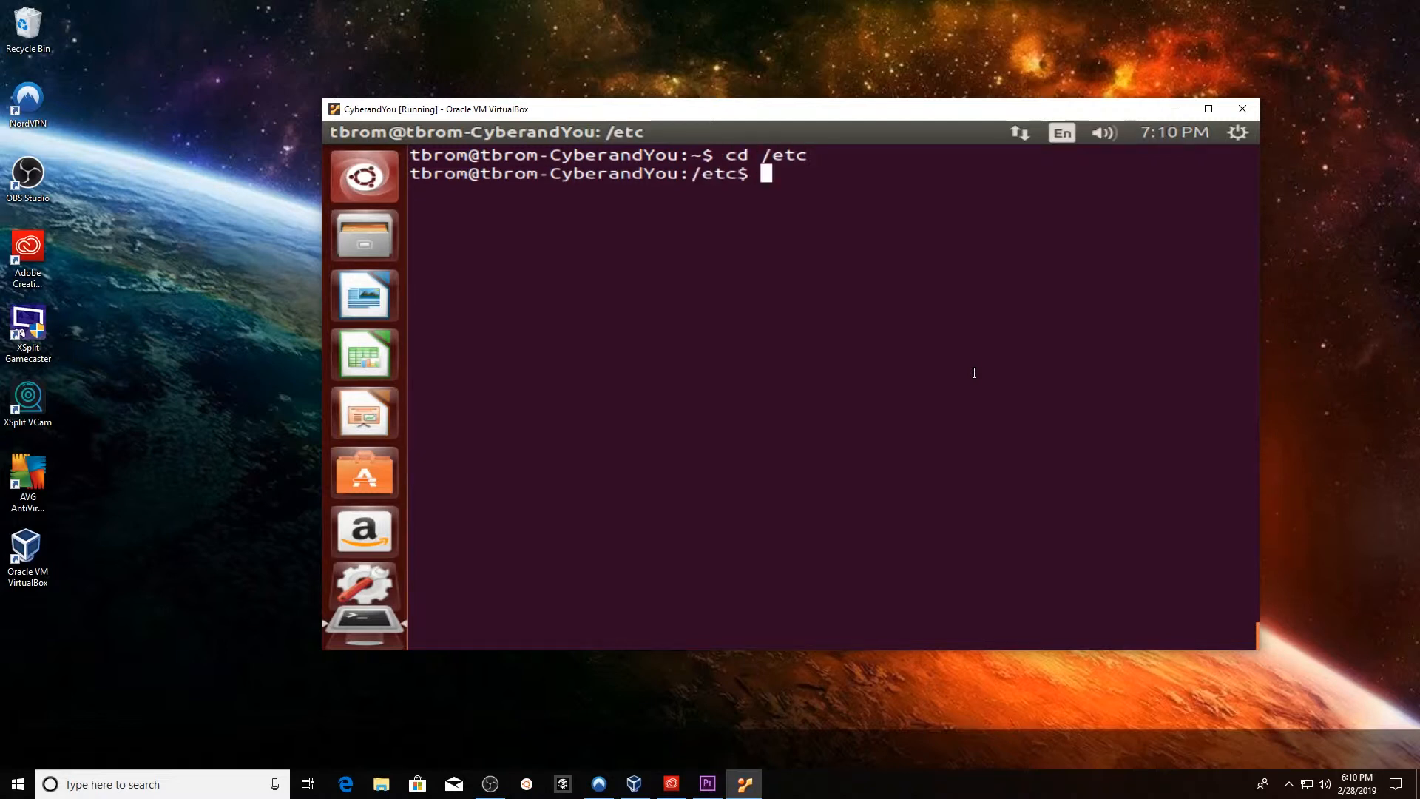
type("ls -a")
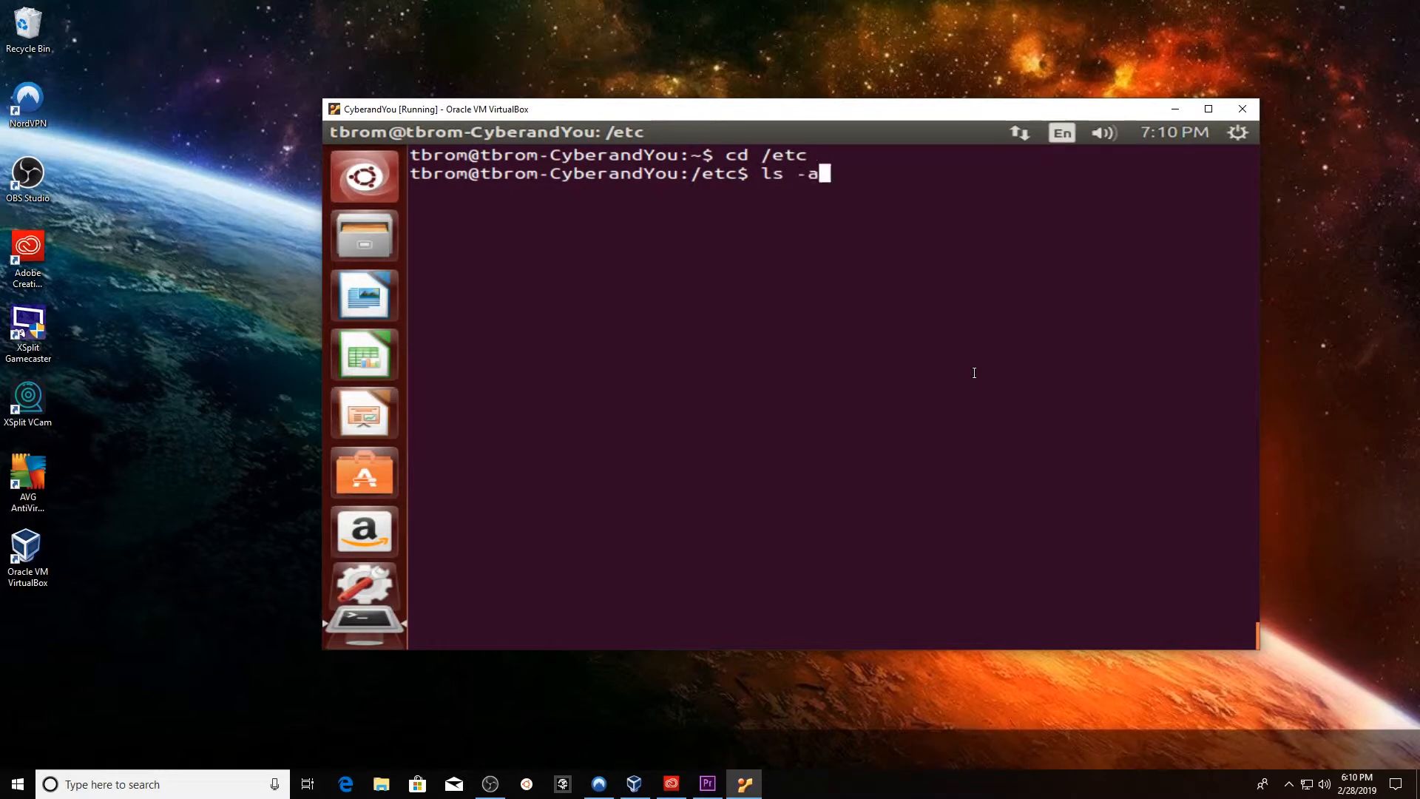
key("Return")
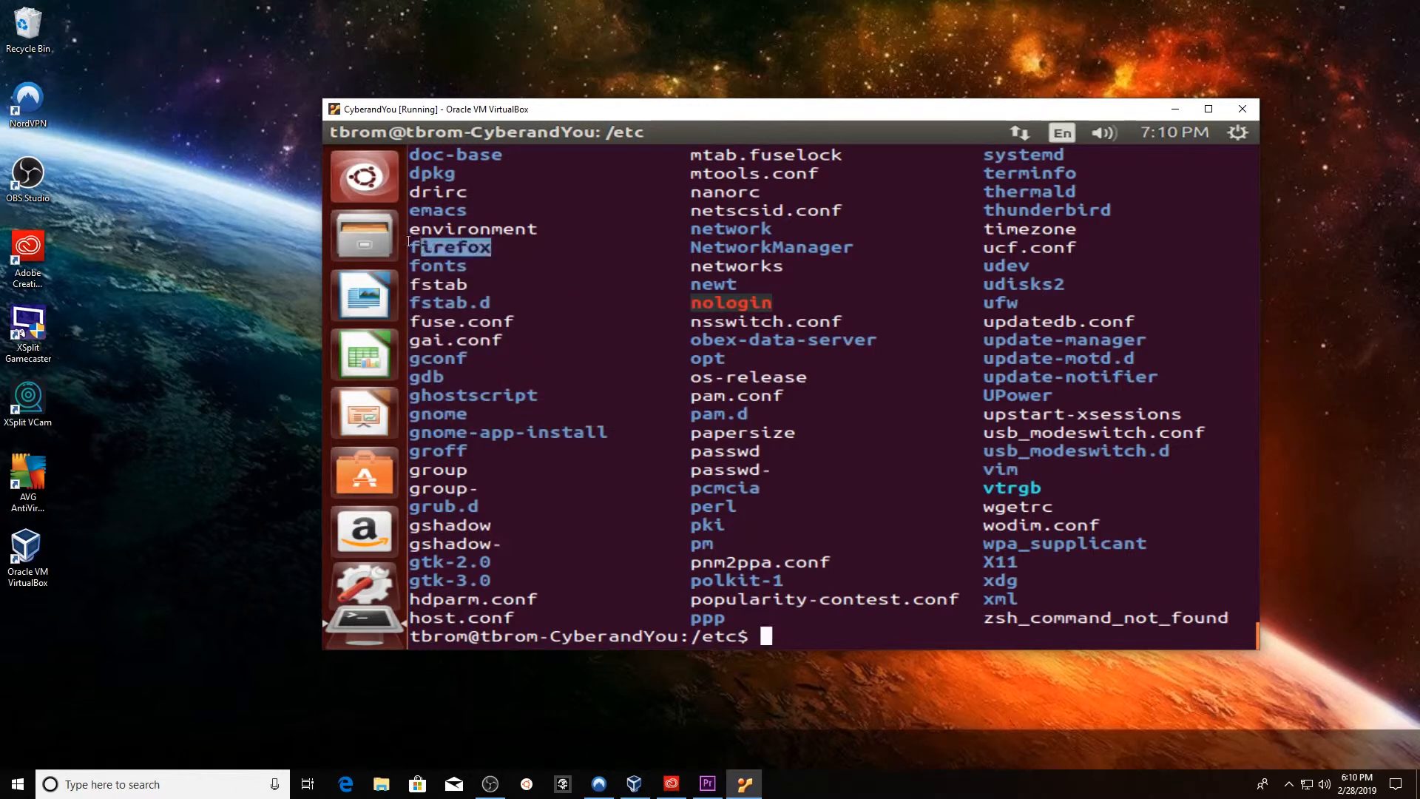
type("rm")
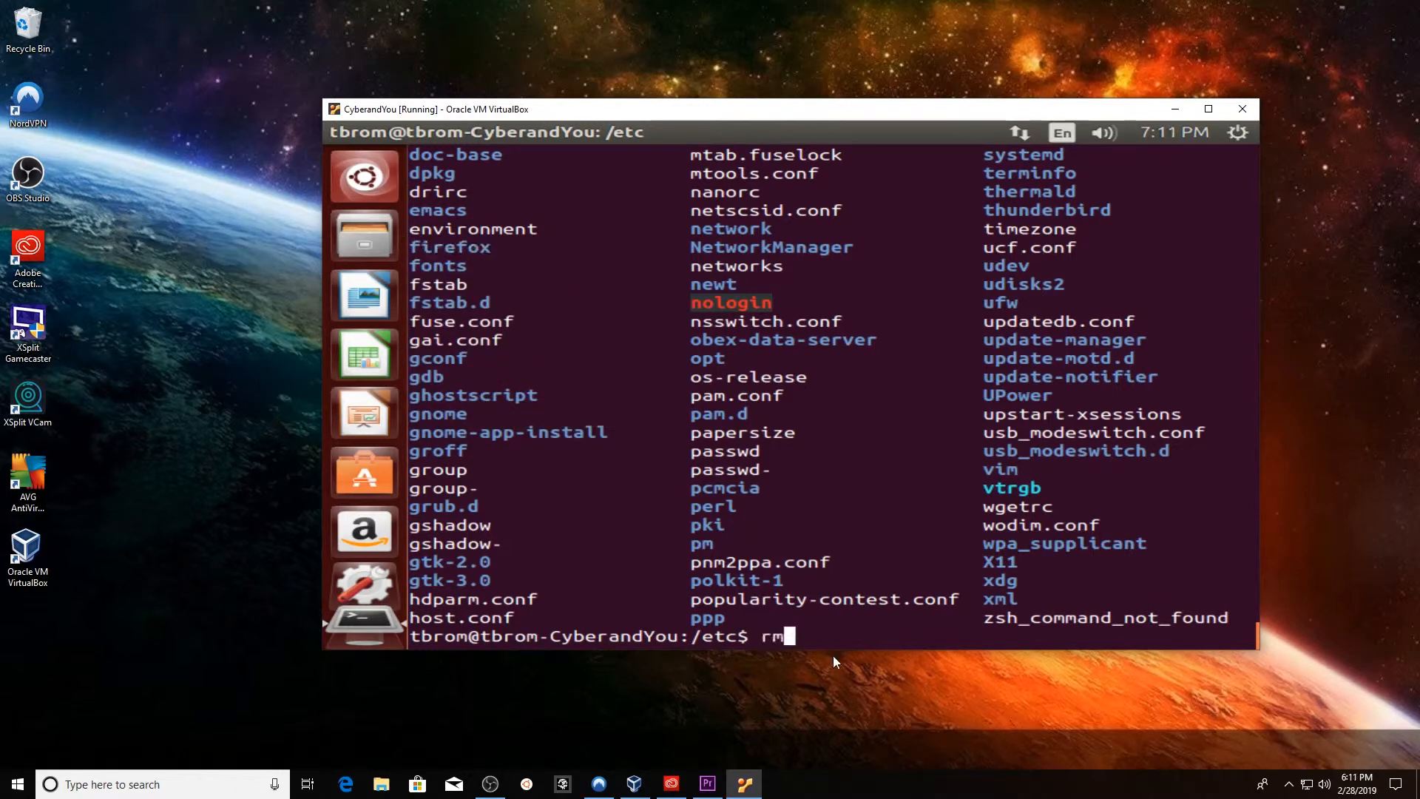
type("-r")
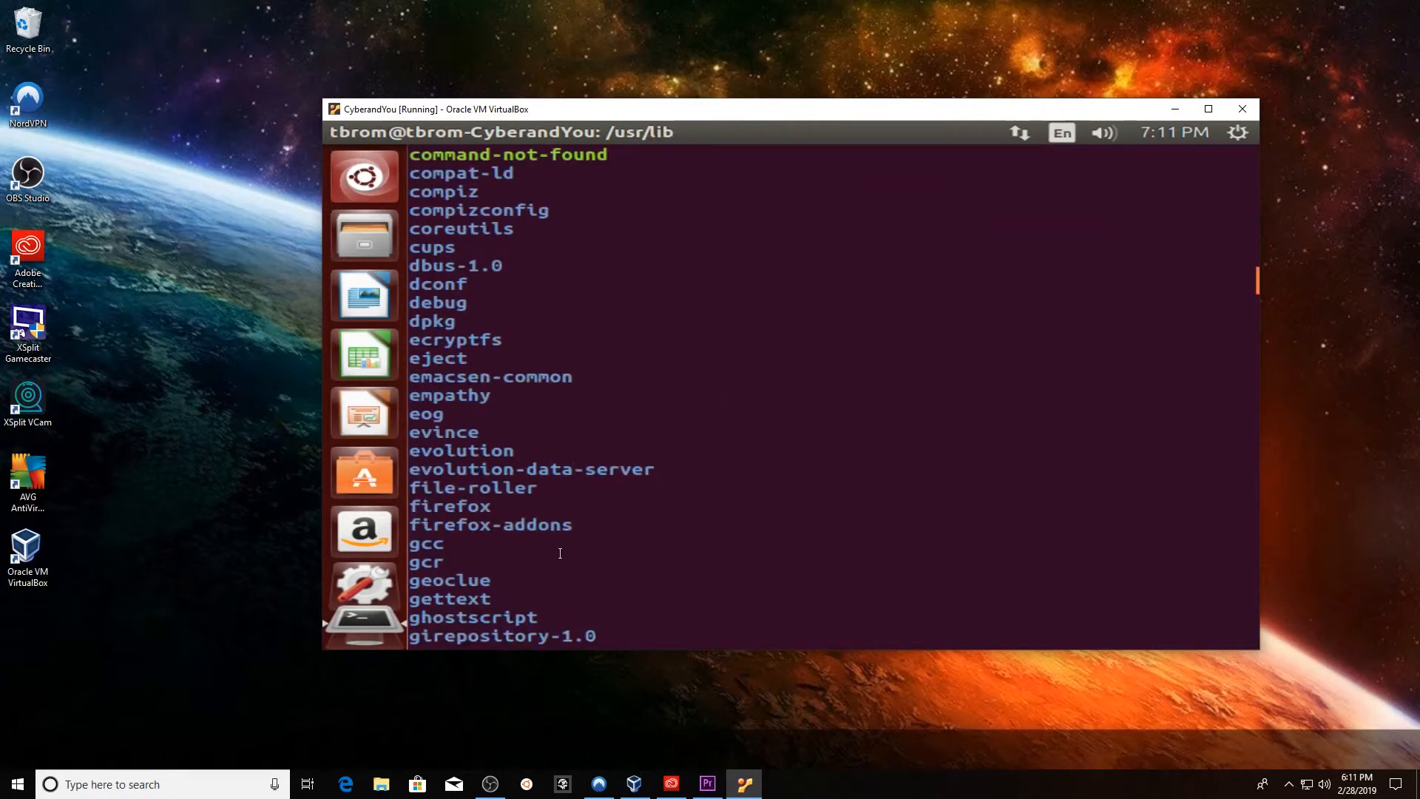
Delete the firefox directories in /usr/lib using 'sudo rm -r'
double_click(449, 506)
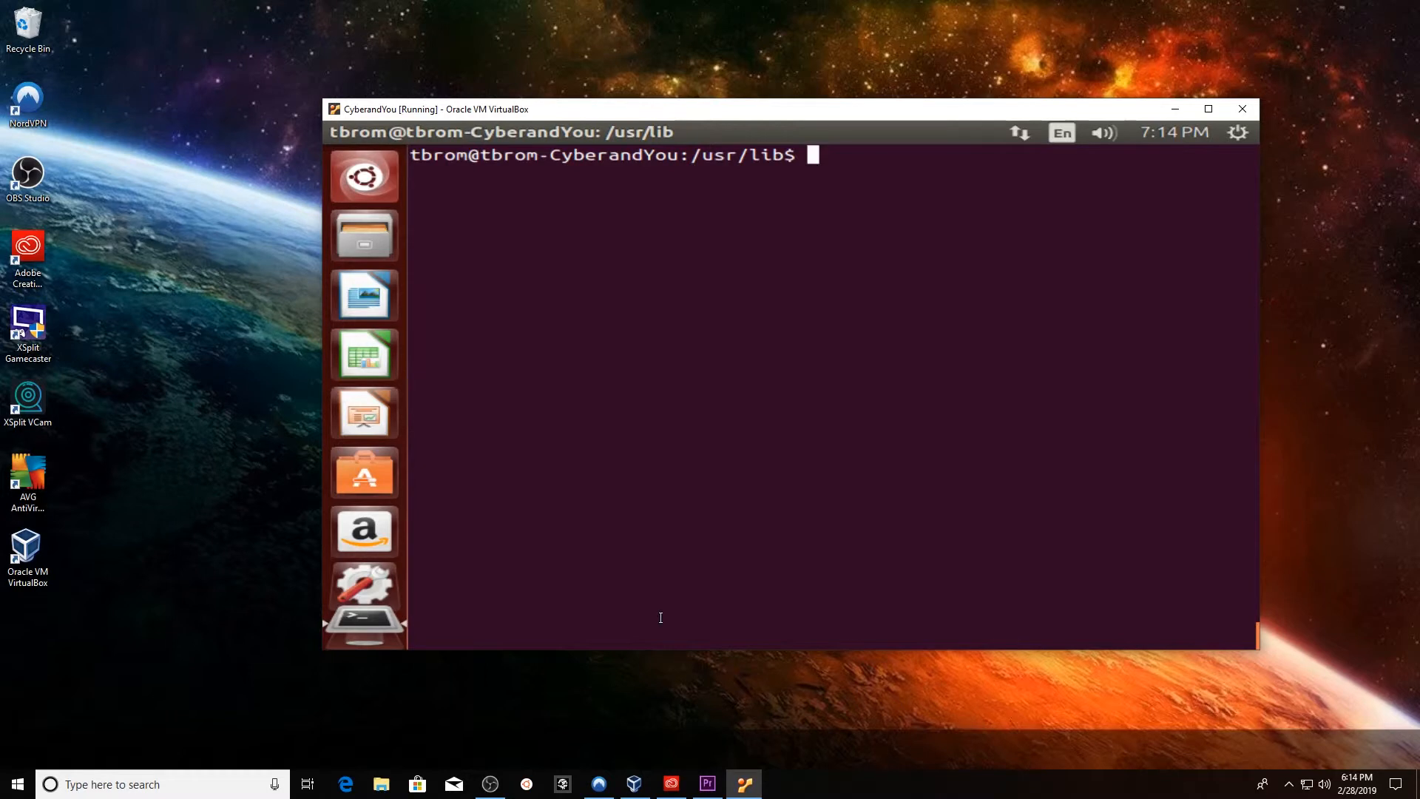
type("su")
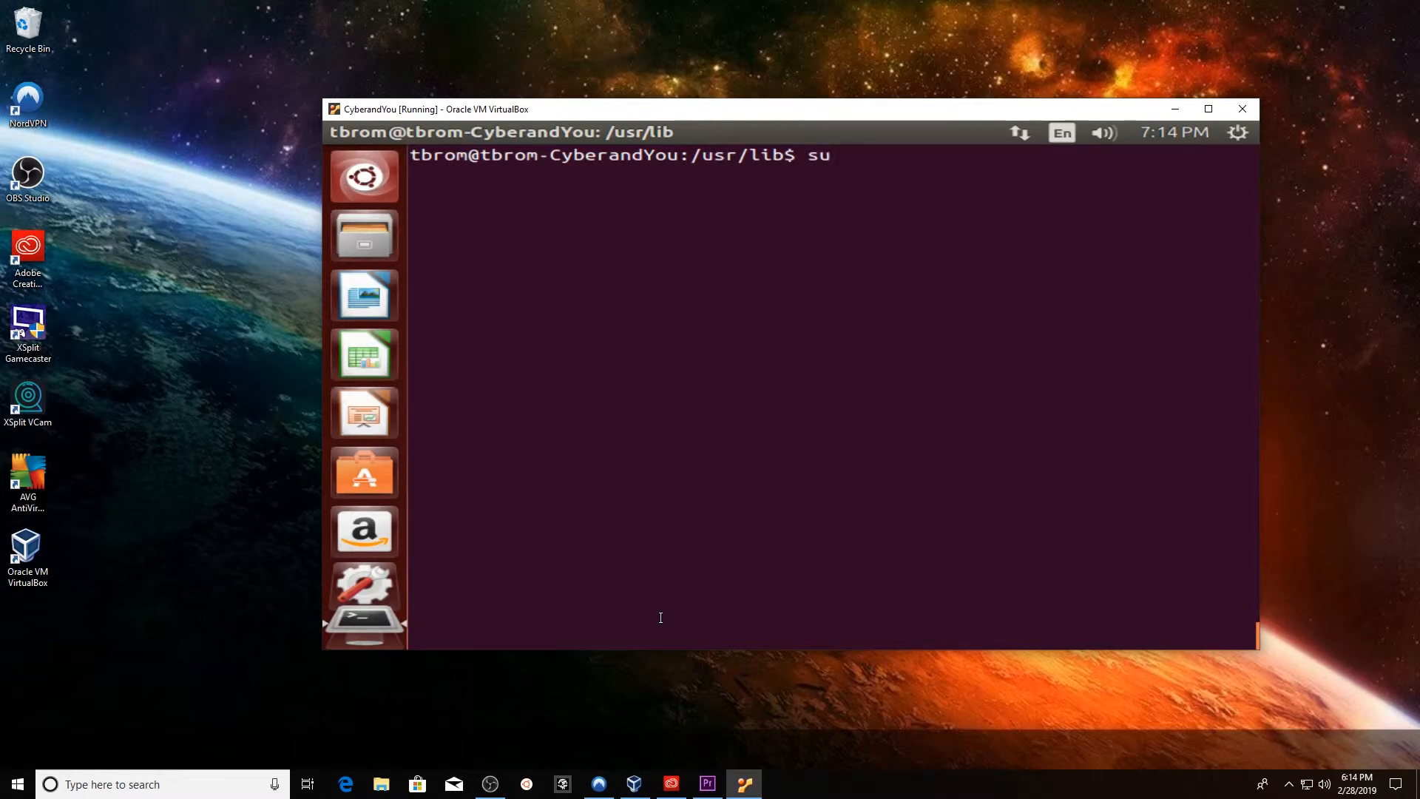
type("do")
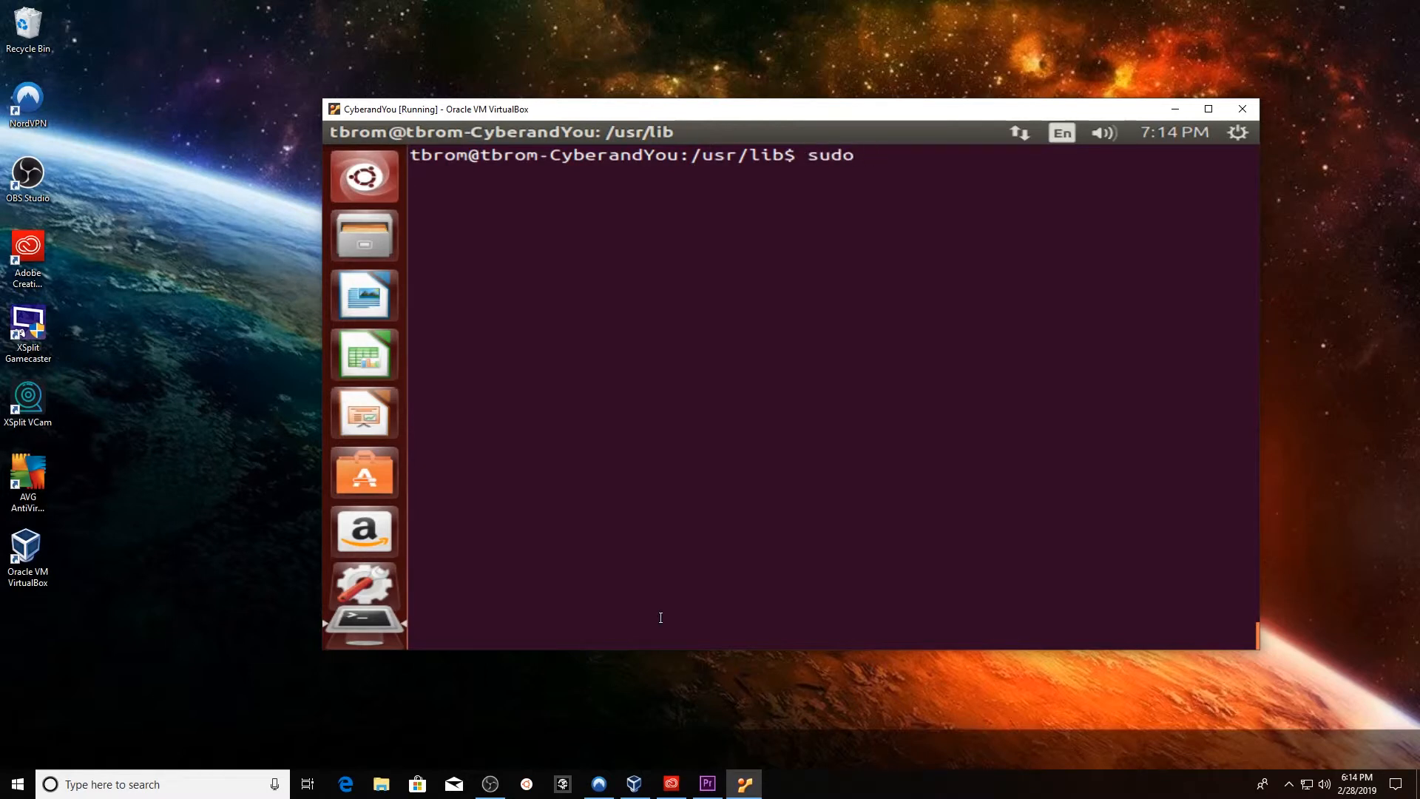
type("rm-r")
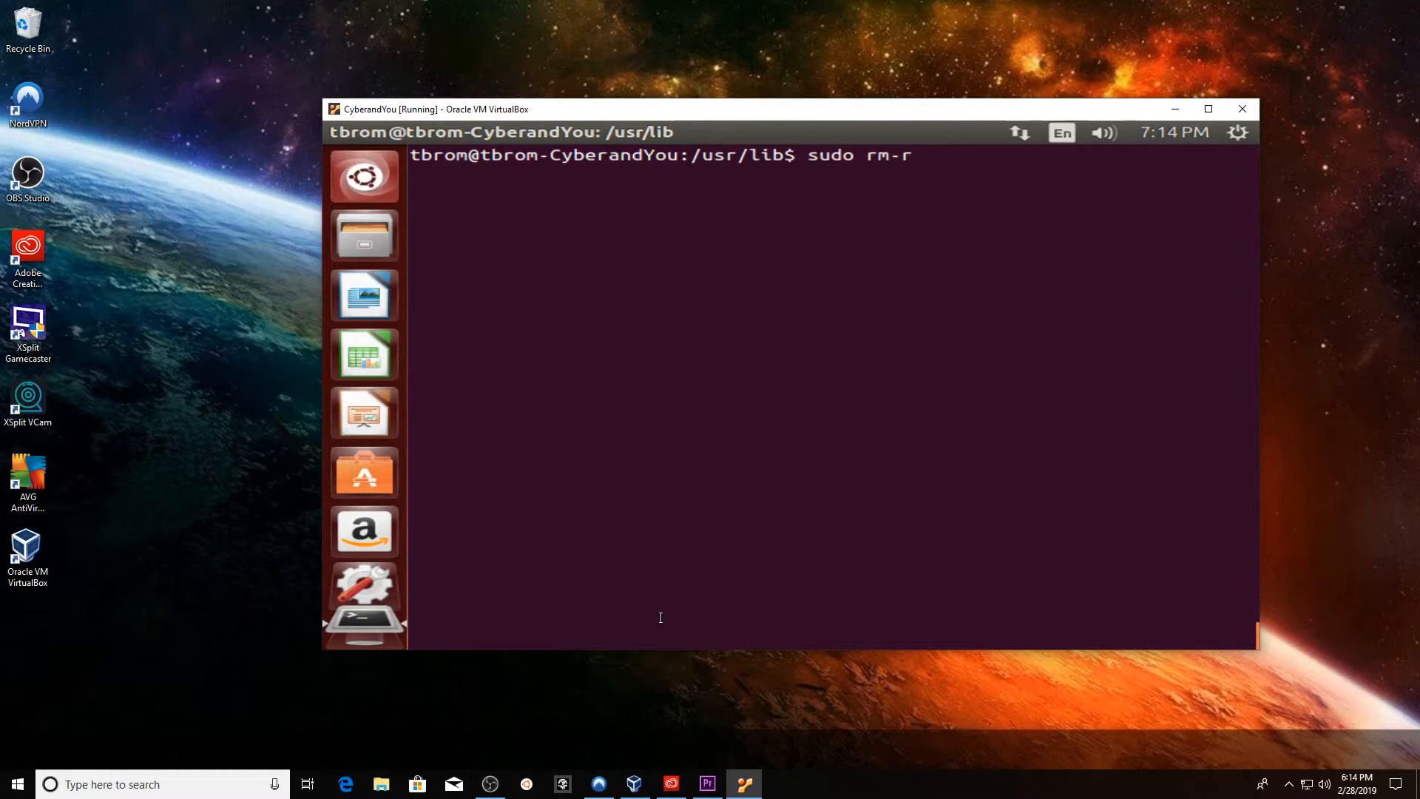
type("-t")
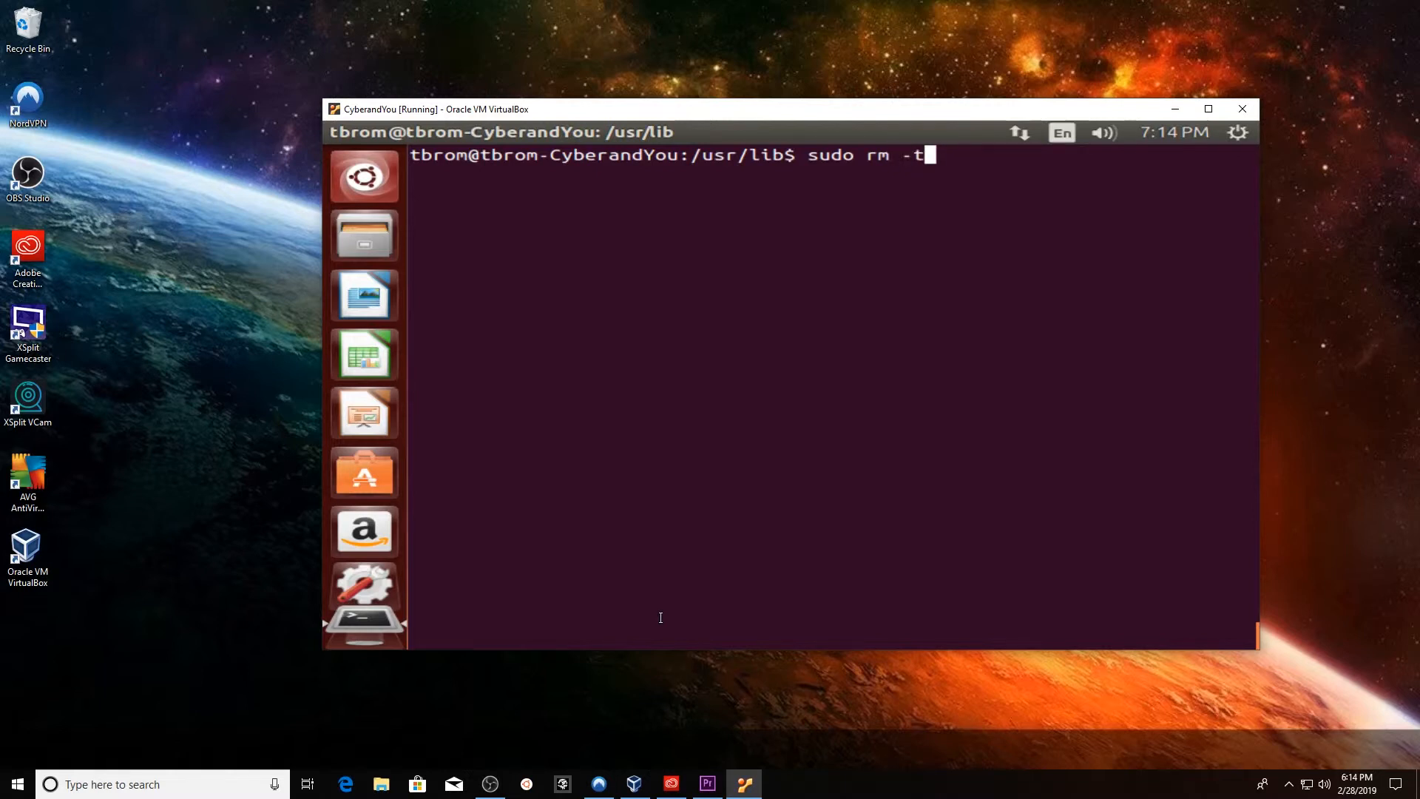
key("Return")
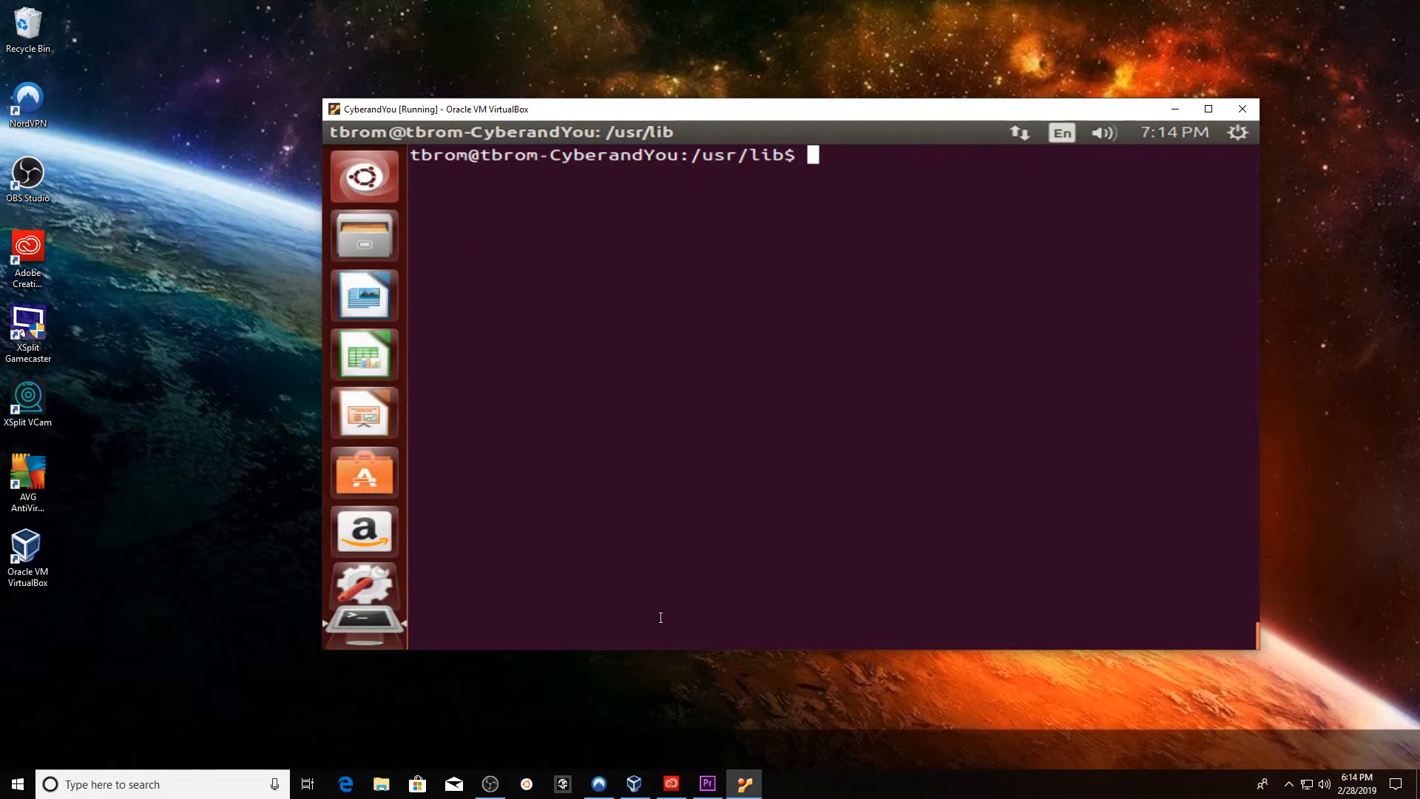
Page through 'ls -a | more' output of /usr/lib to confirm the firefox folders are gone
type("ls -")
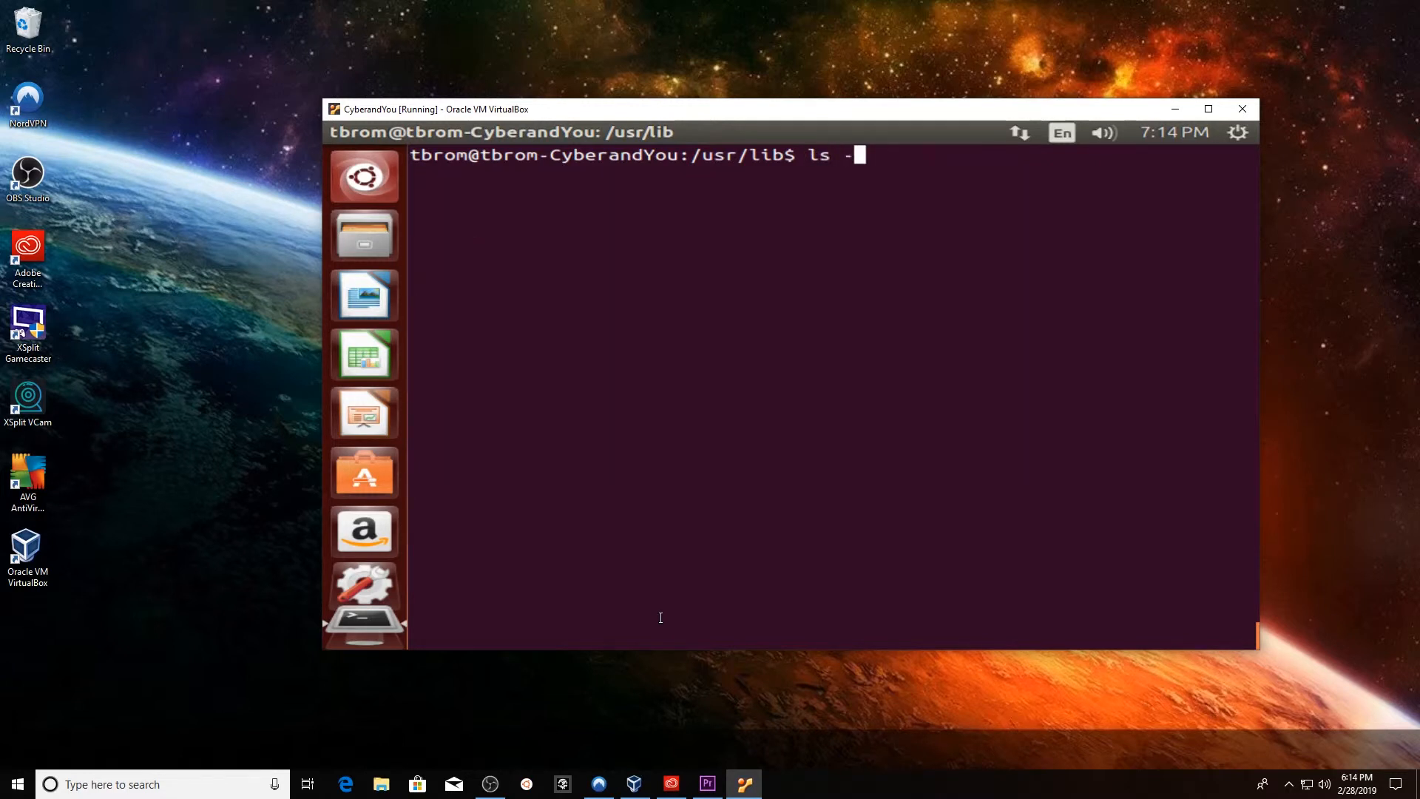
type("a |")
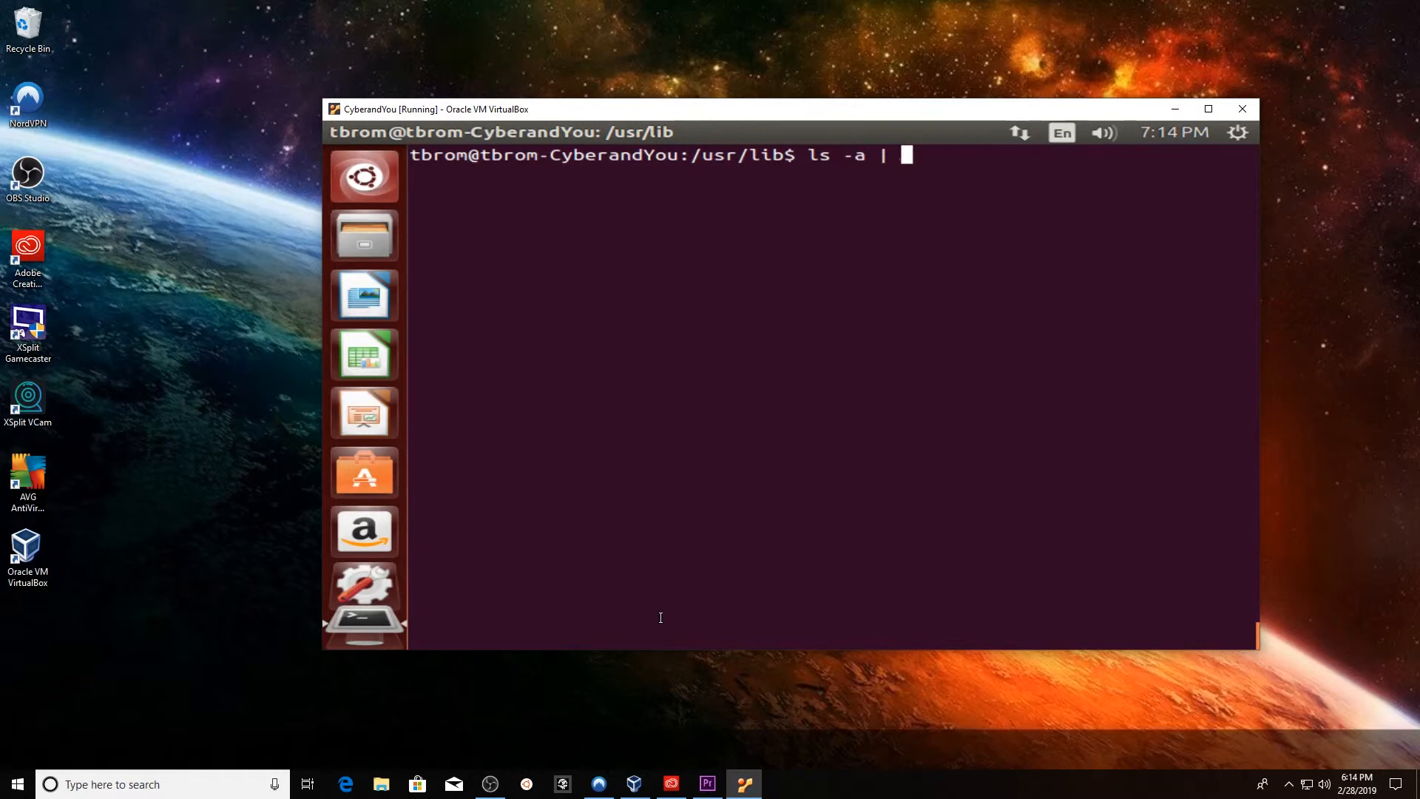
key("Return")
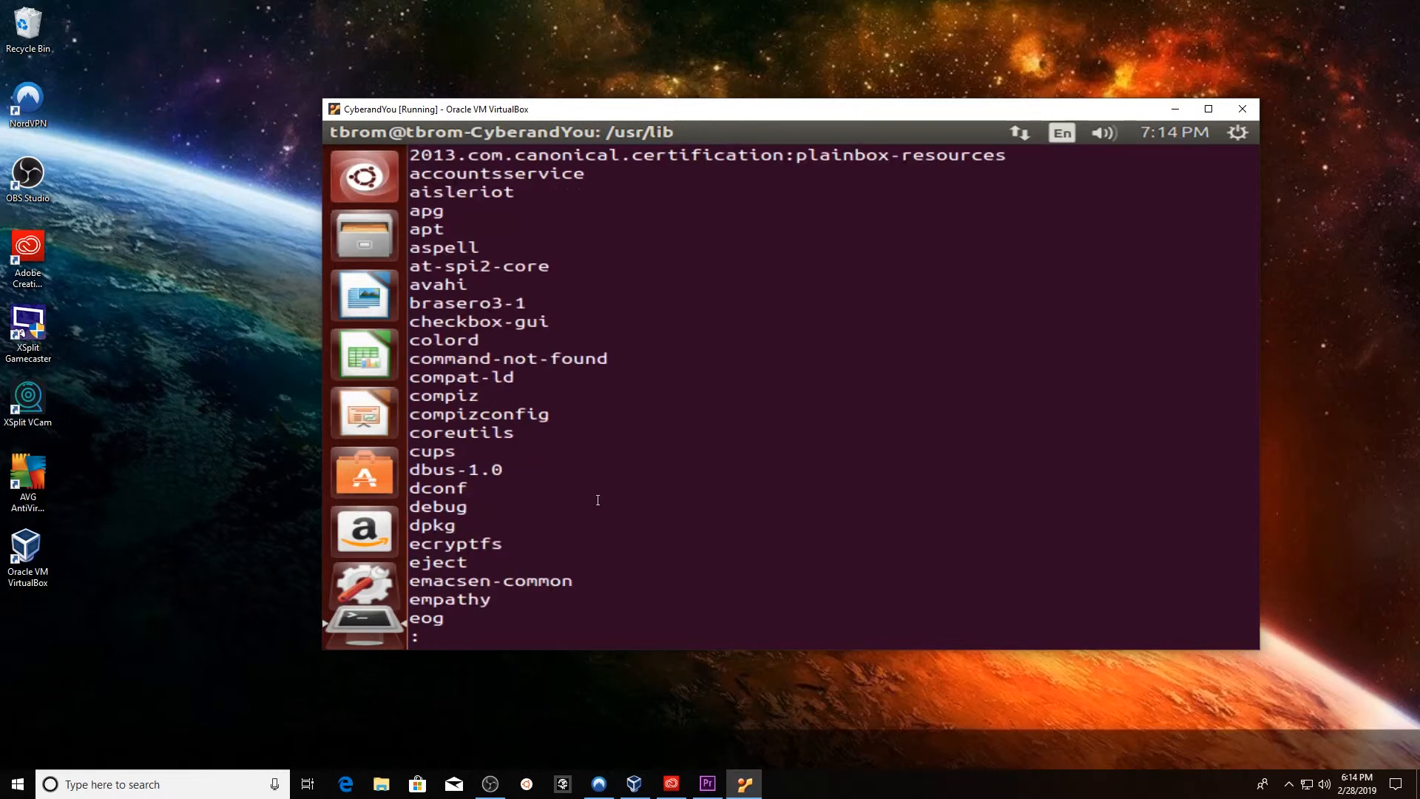
scroll("down", 3)
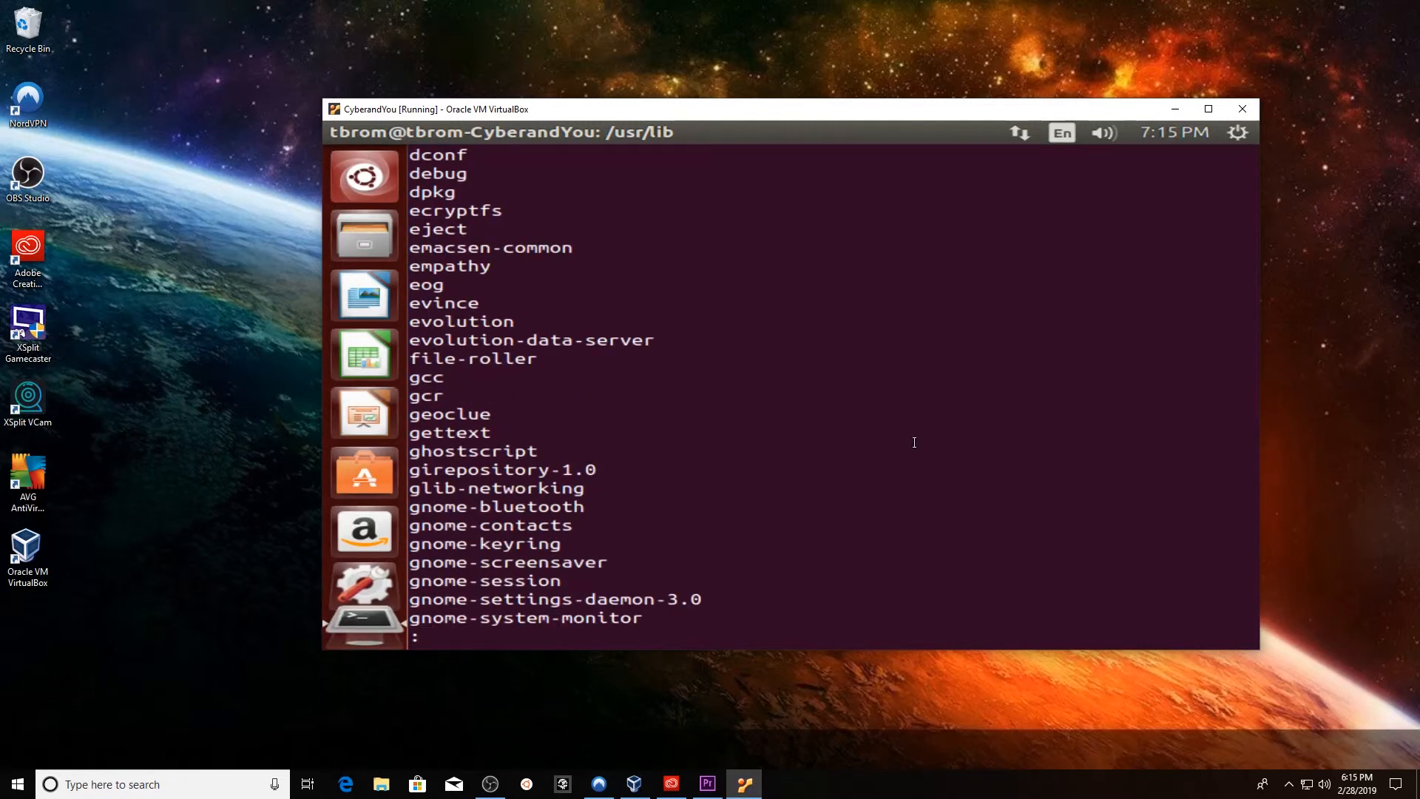
type("sudo")
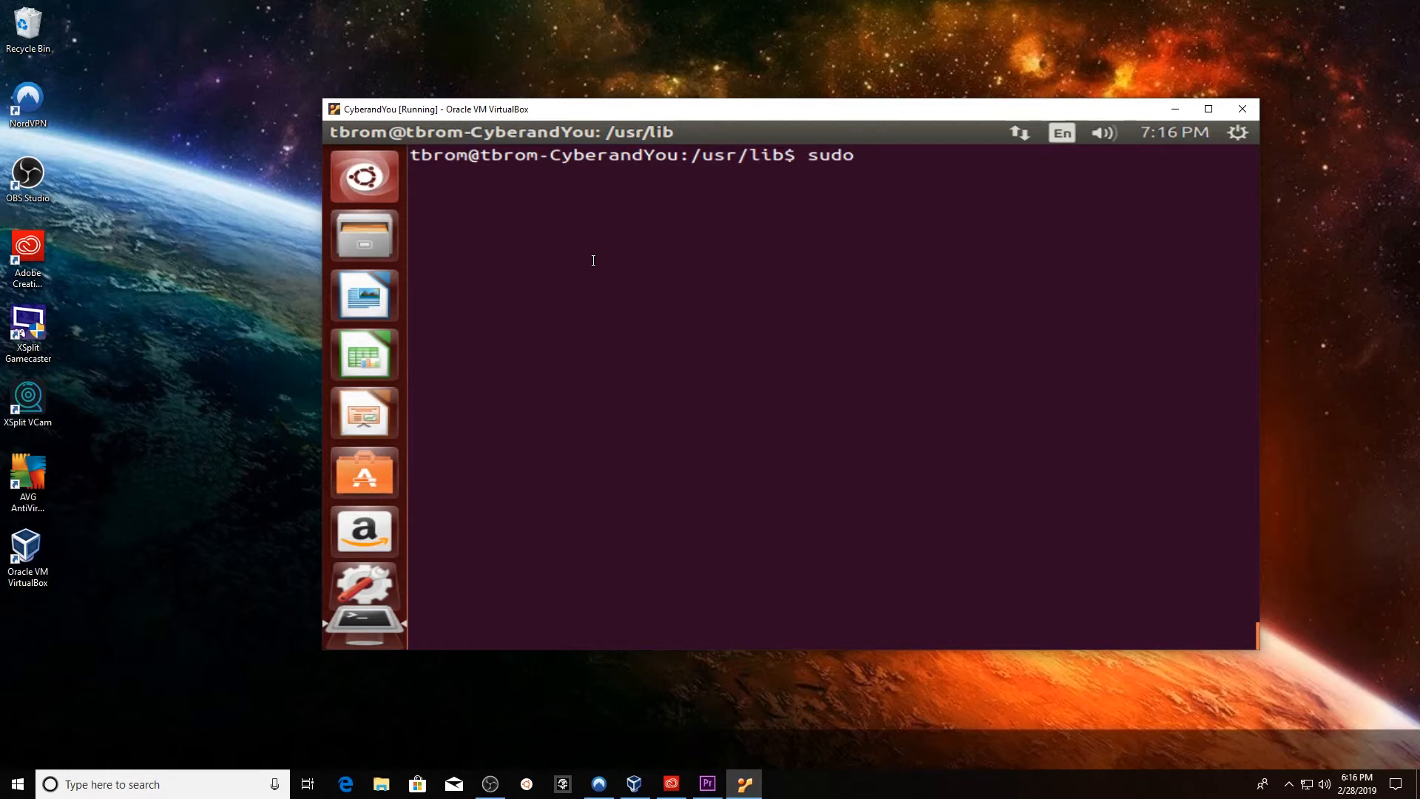
Run 'sudo shutdown now -r' to restart the machine
type("shu")
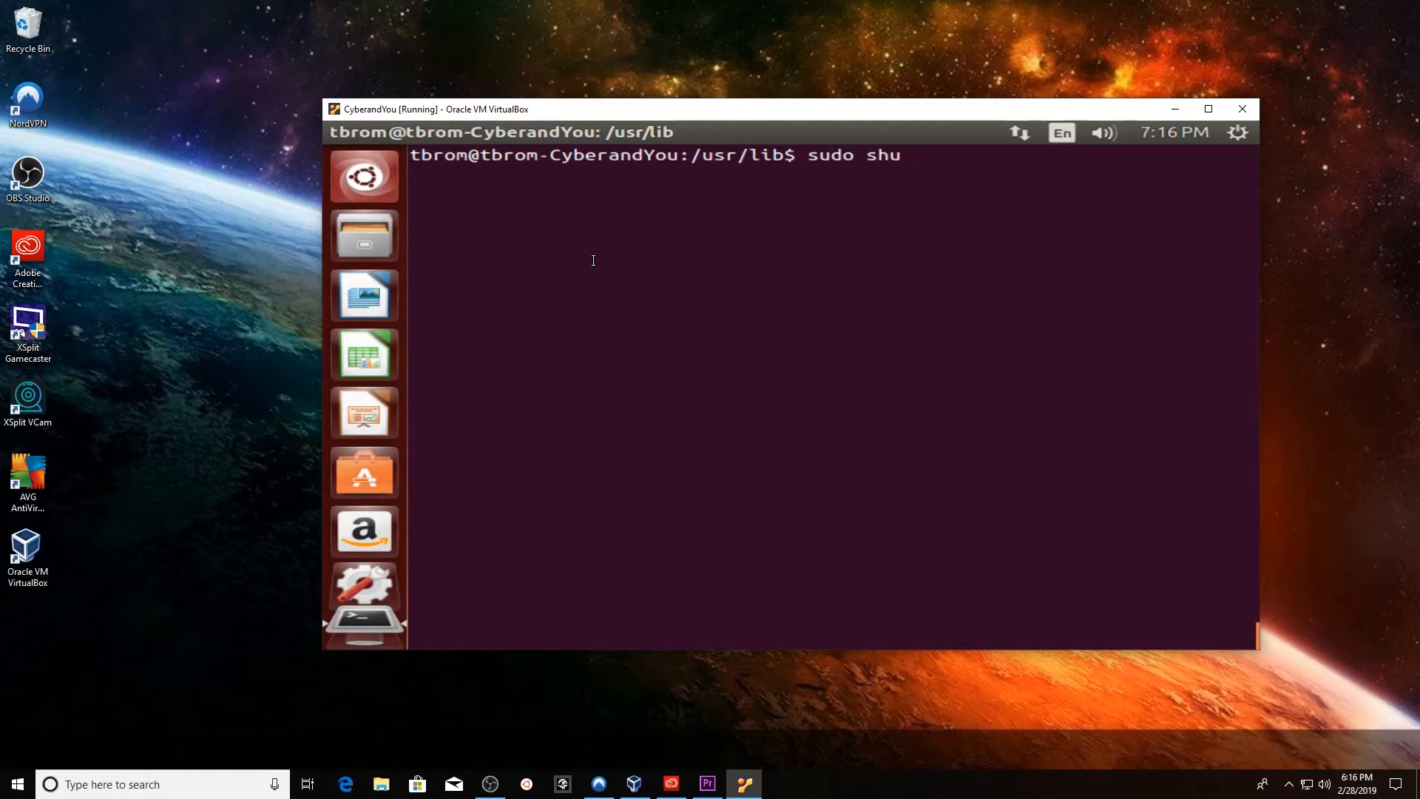
type("tdown")
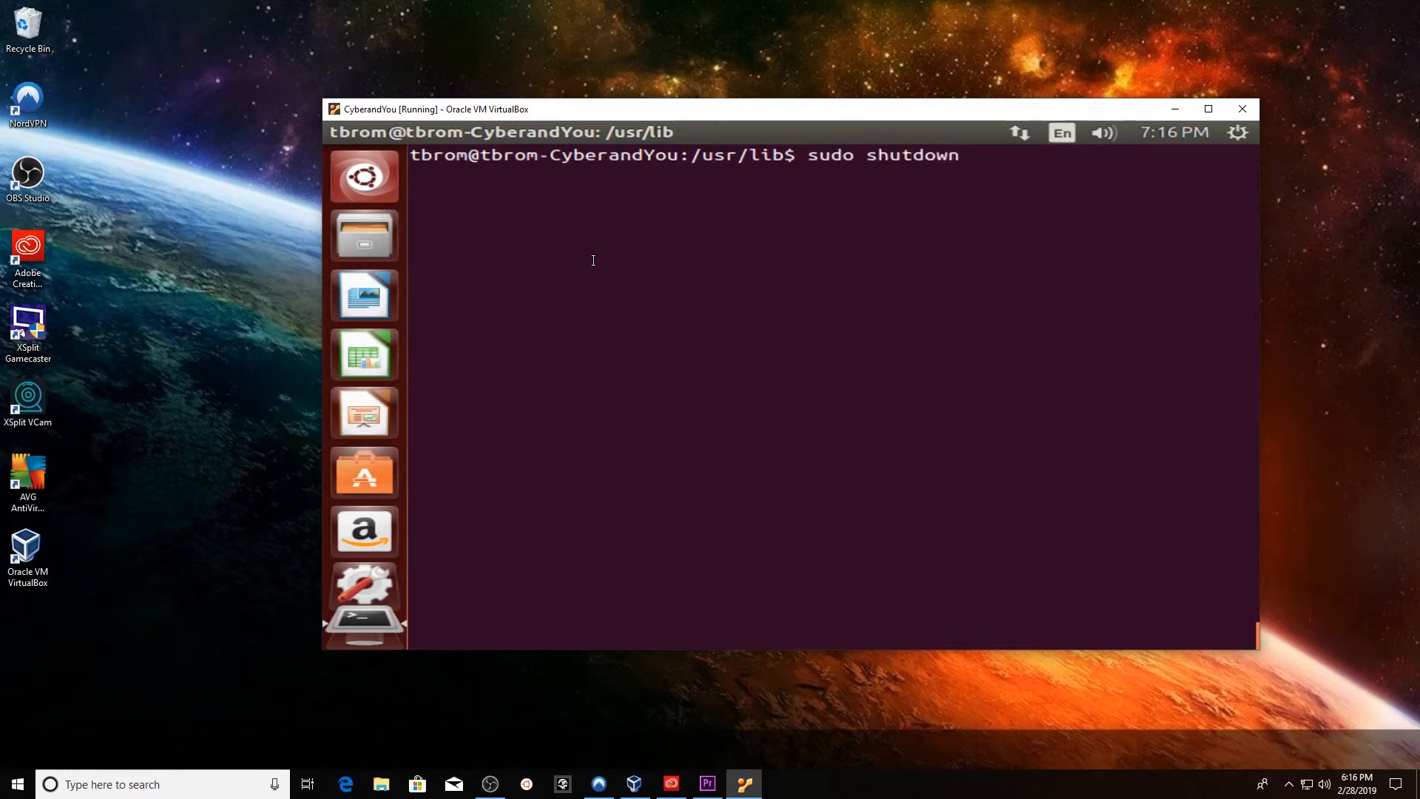
type("now -r")
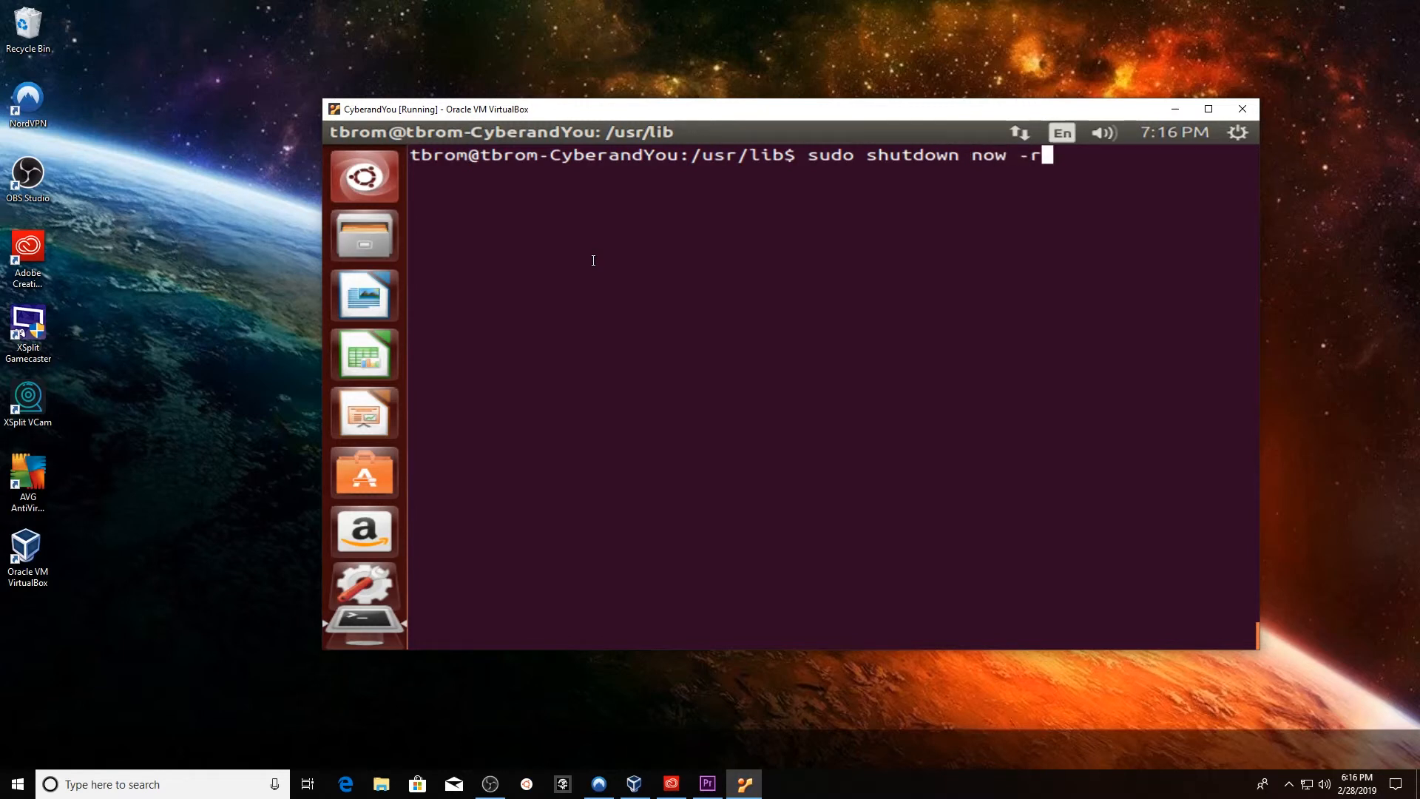
key("Return")
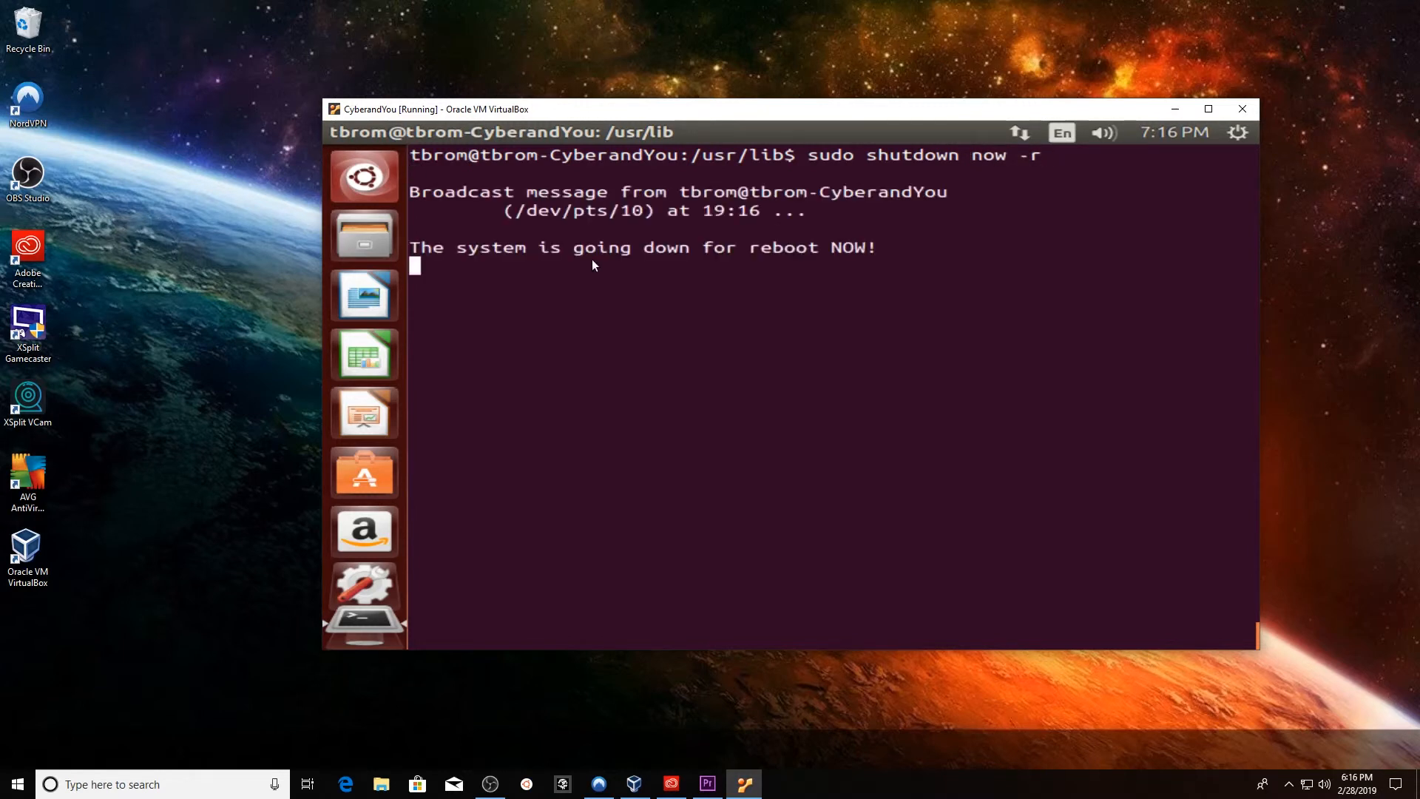